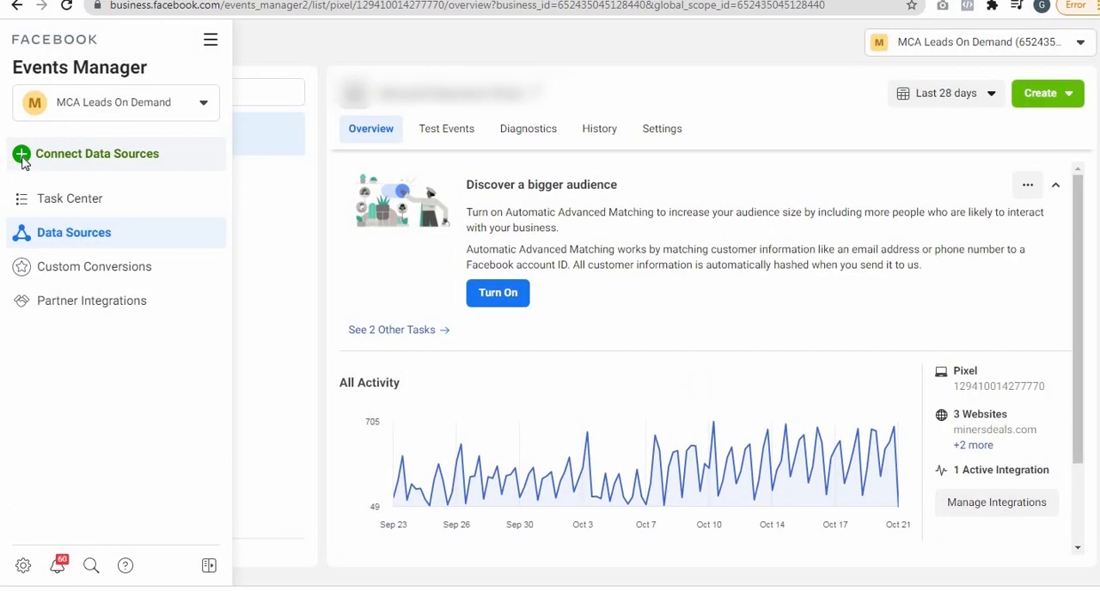
Step: Start connecting a Web data source through Facebook Pixel and read the how-it-works overview
{"action": "left_click", "coordinate": [97, 153]}
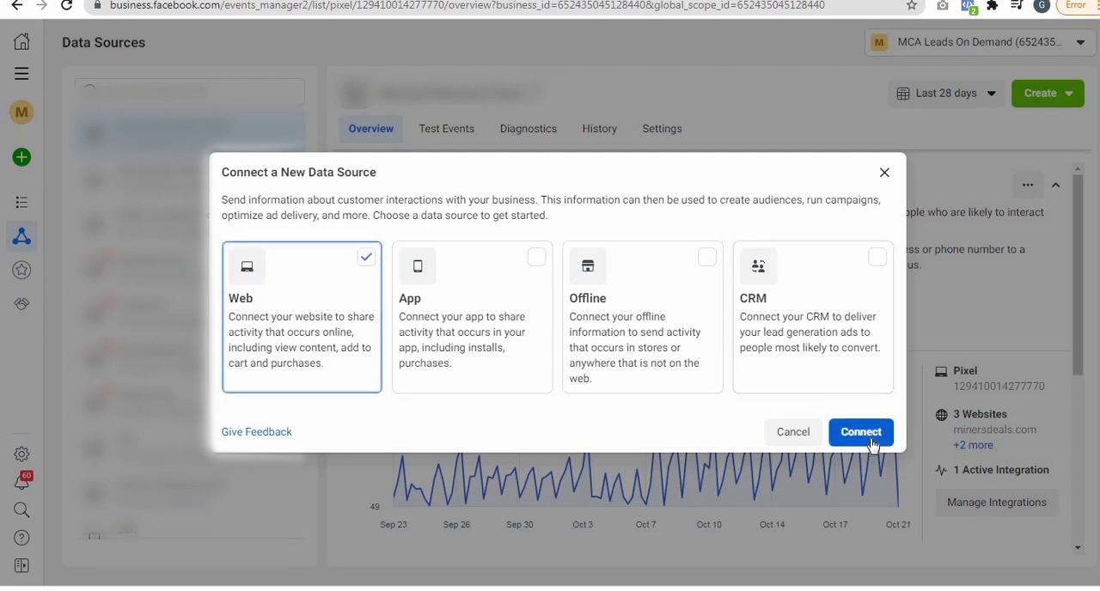
{"action": "left_click", "coordinate": [860, 431]}
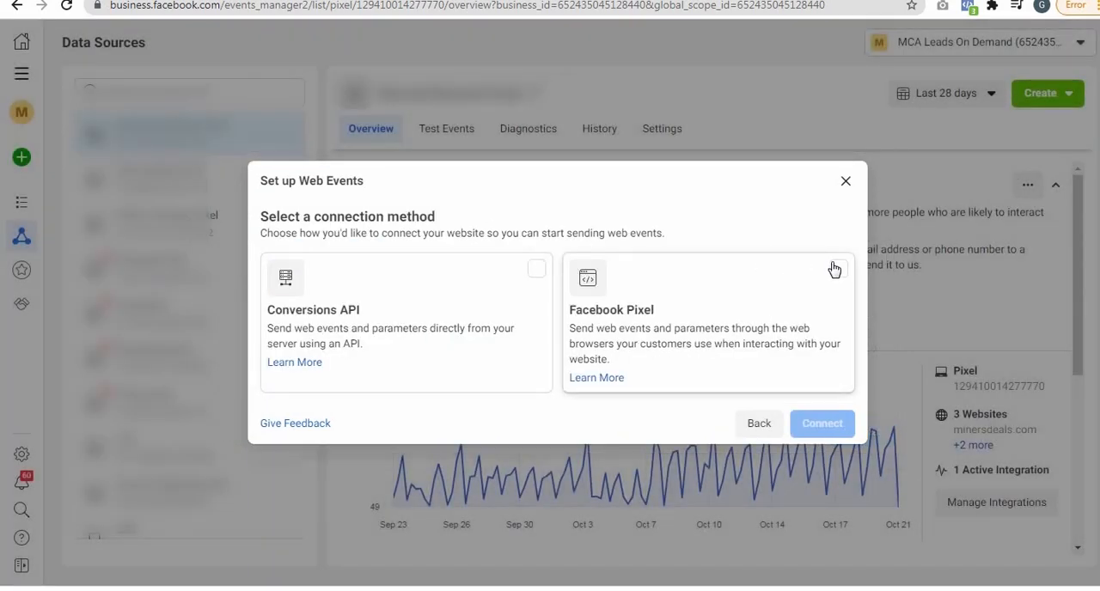
{"action": "left_click", "coordinate": [822, 423]}
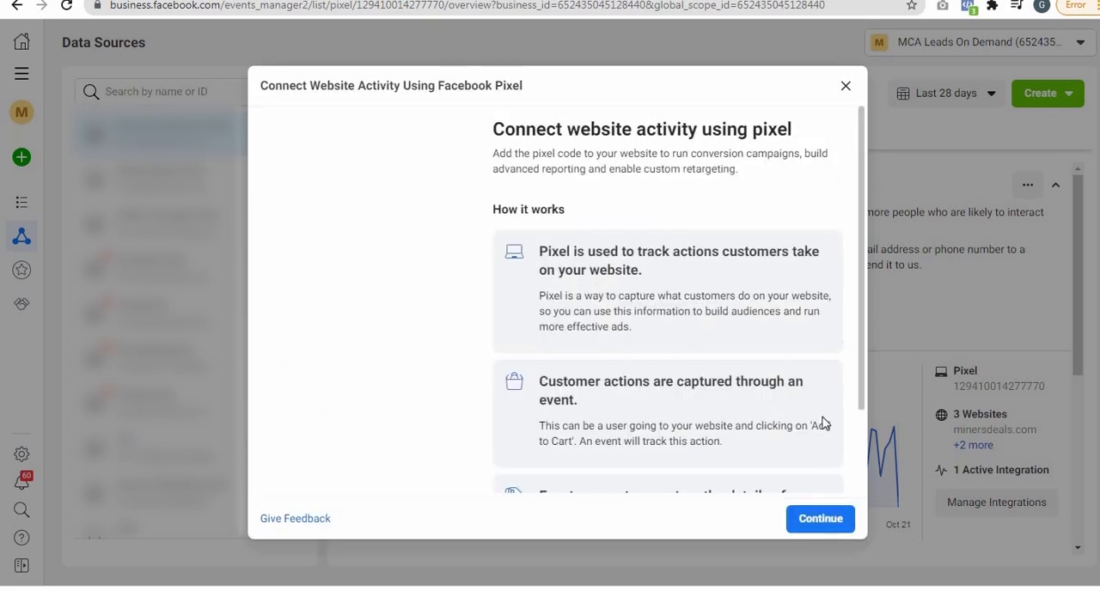
{"action": "scroll", "scroll_direction": "down", "scroll_amount": 3}
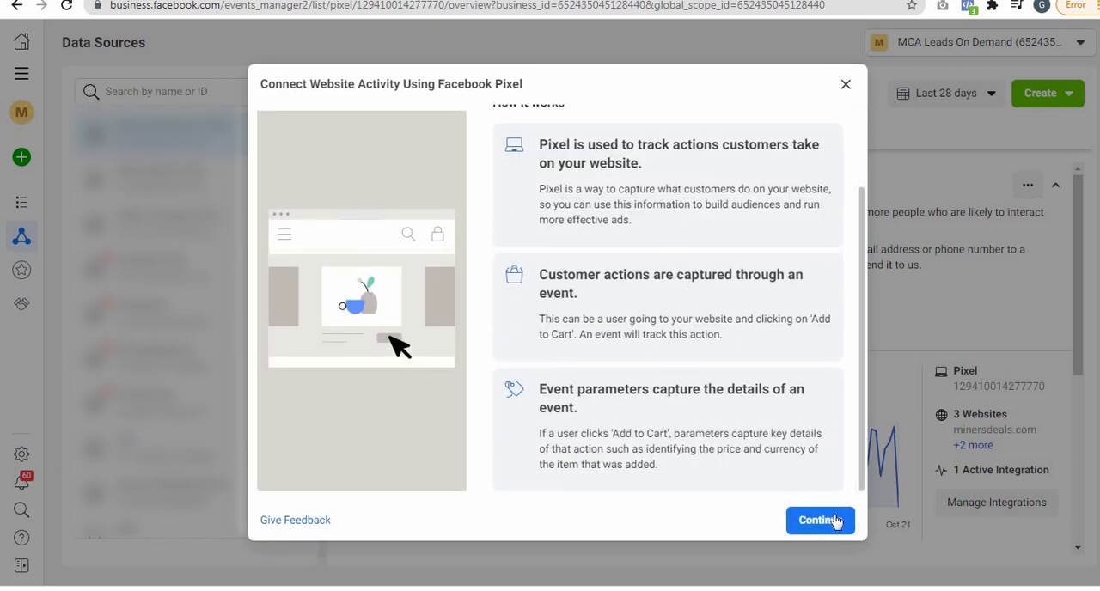
{"action": "left_click", "coordinate": [818, 520]}
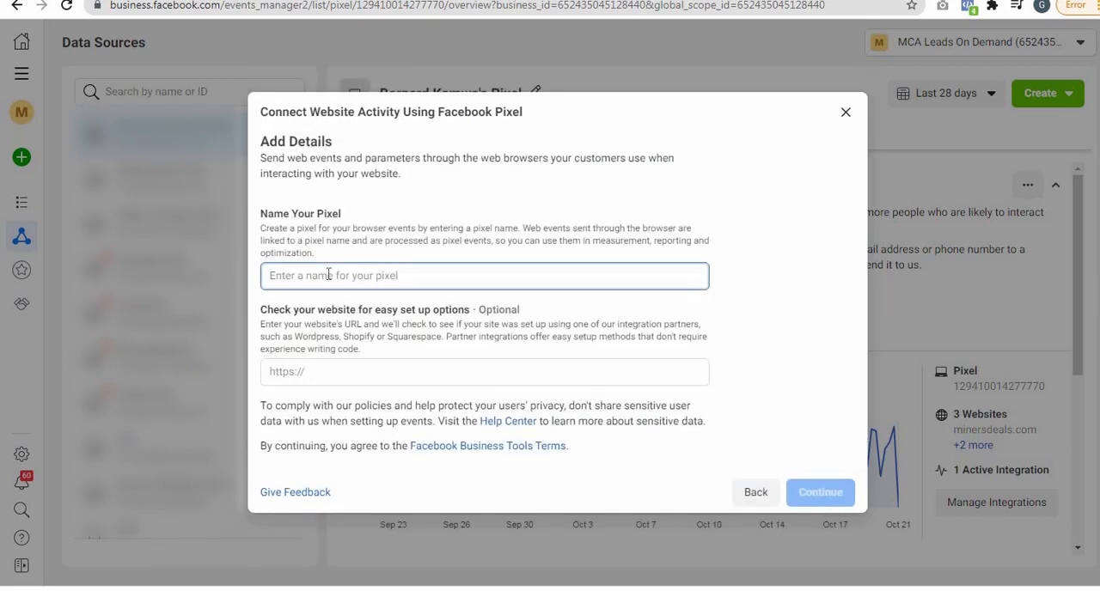
{"action": "type", "text": "clickfunnel"}
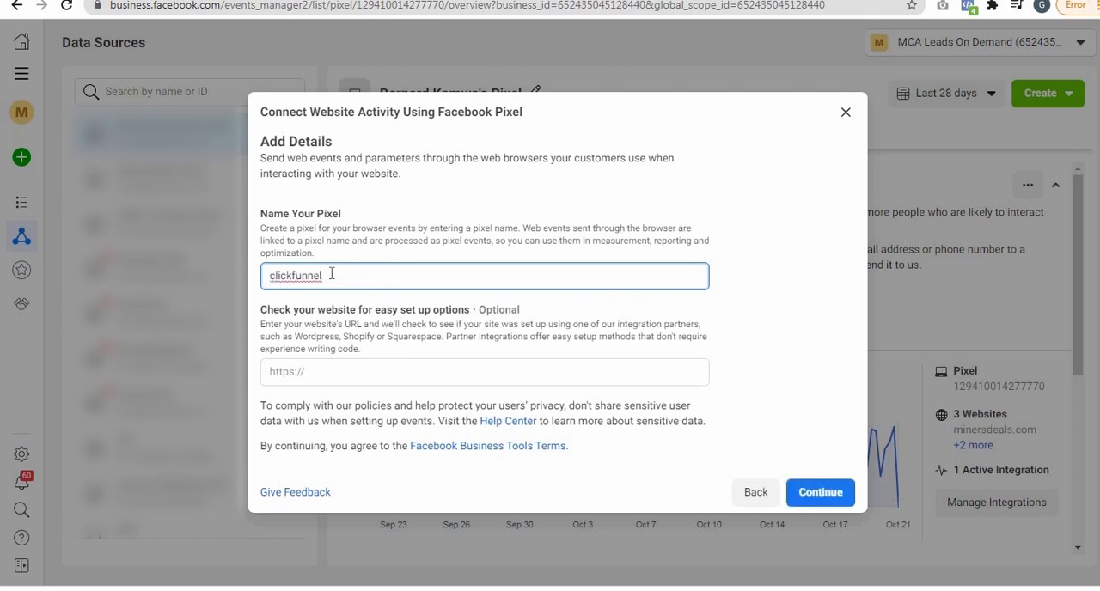
{"action": "mouse_move", "coordinate": [512, 568]}
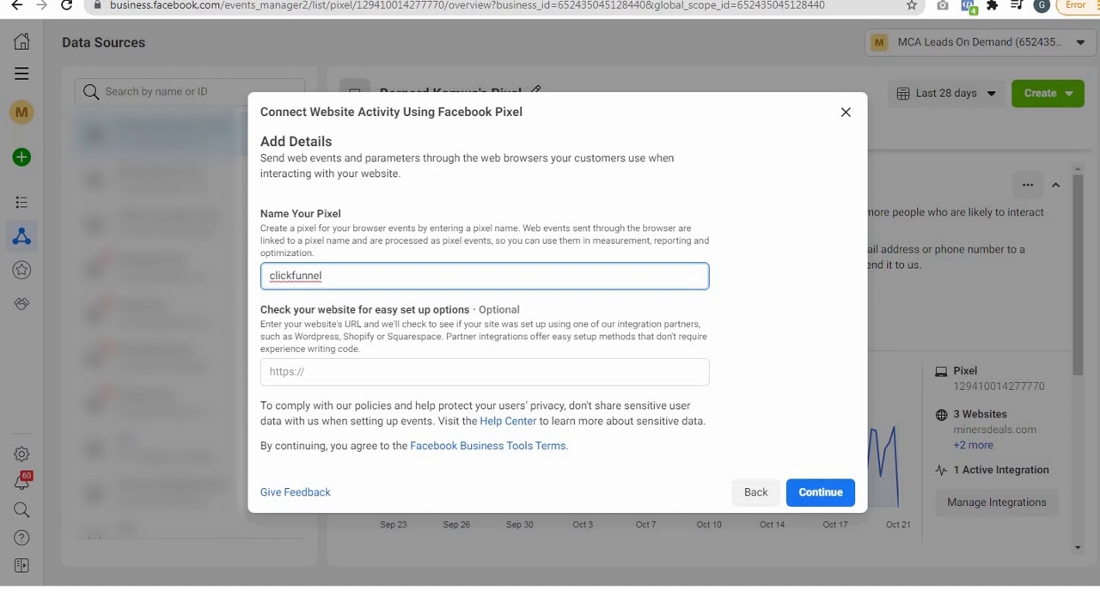
{"action": "left_click", "coordinate": [483, 372]}
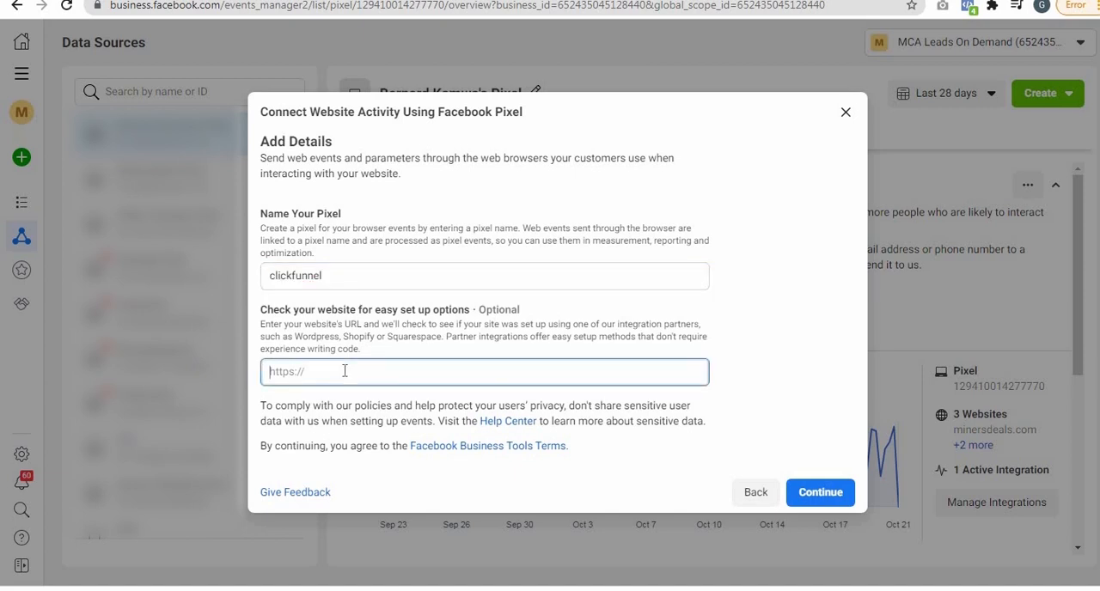
{"action": "type", "text": "https://www.moneymakingblueprint.site/"}
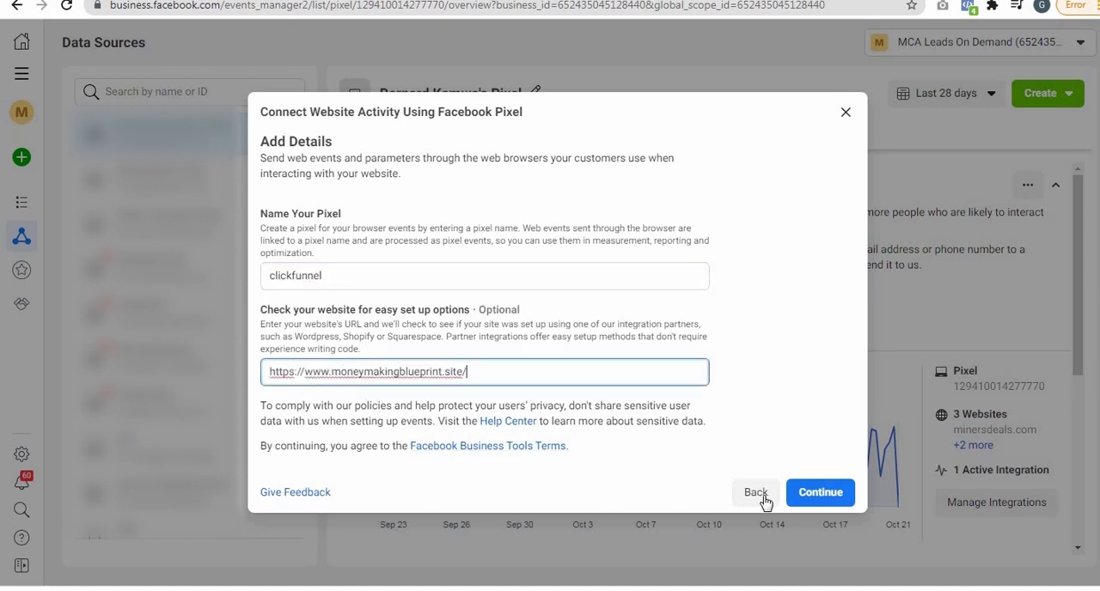
{"action": "left_click", "coordinate": [819, 492]}
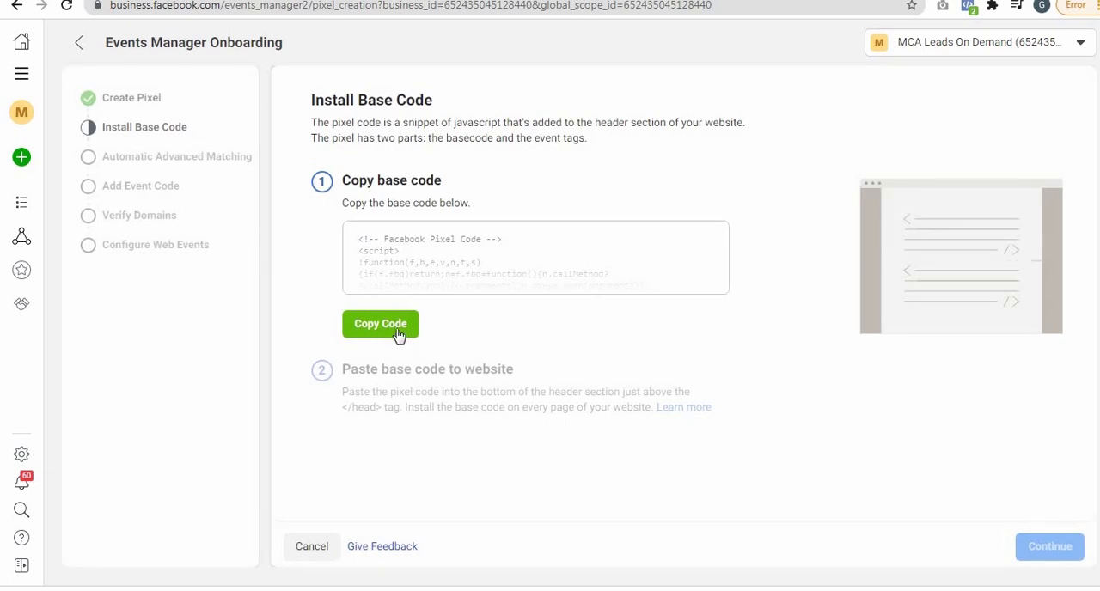
{"action": "left_click", "coordinate": [380, 324]}
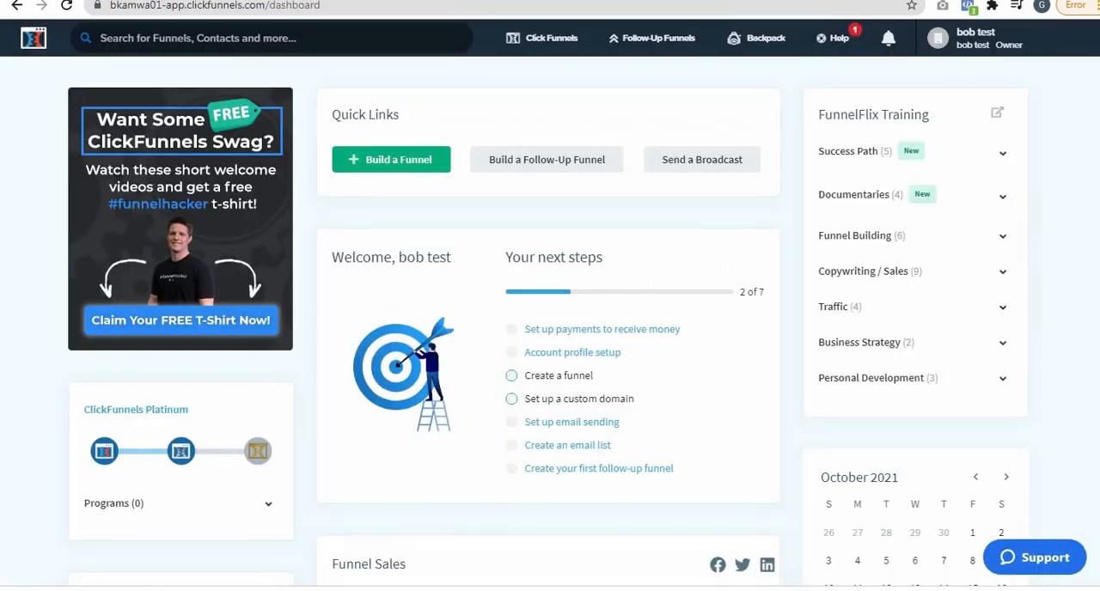
Step: Open the '20k month blueprint' funnel from the ClickFunnels Funnels list
{"action": "left_click", "coordinate": [551, 37]}
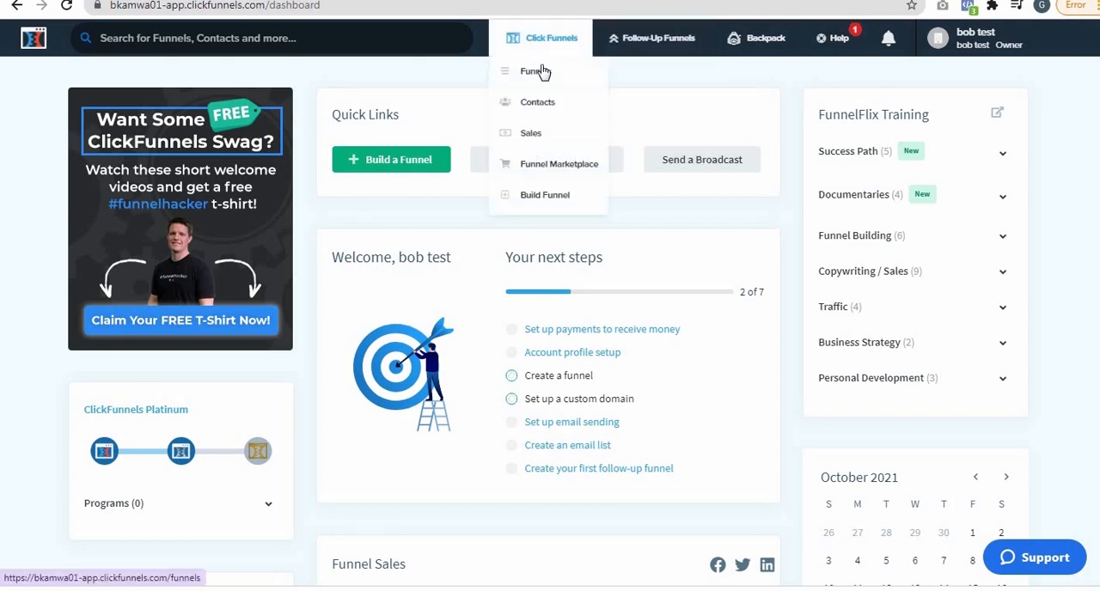
{"action": "left_click", "coordinate": [532, 71]}
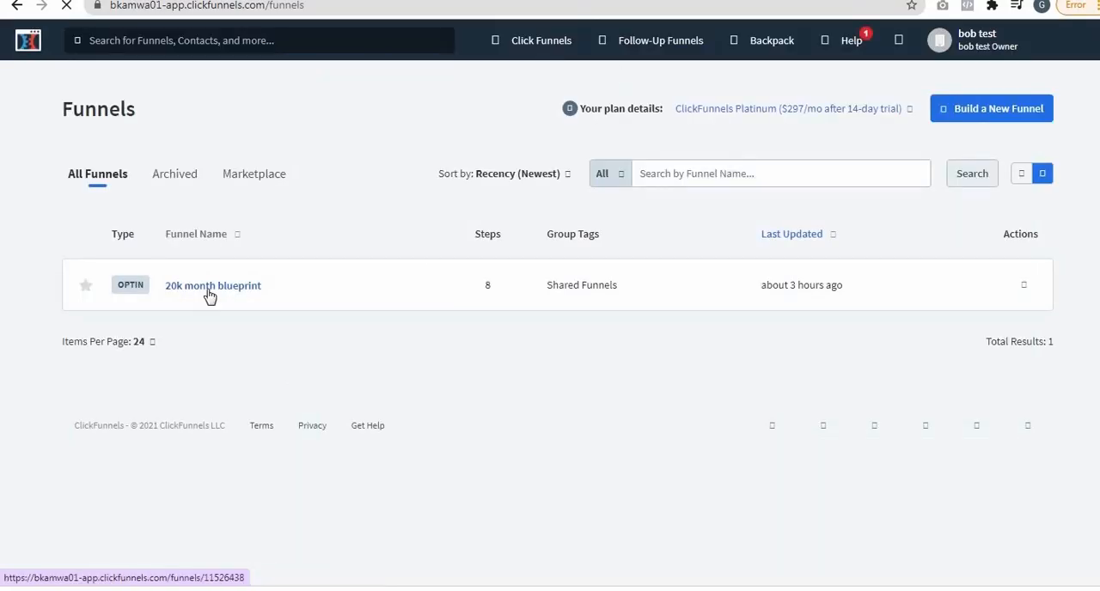
{"action": "left_click", "coordinate": [212, 285]}
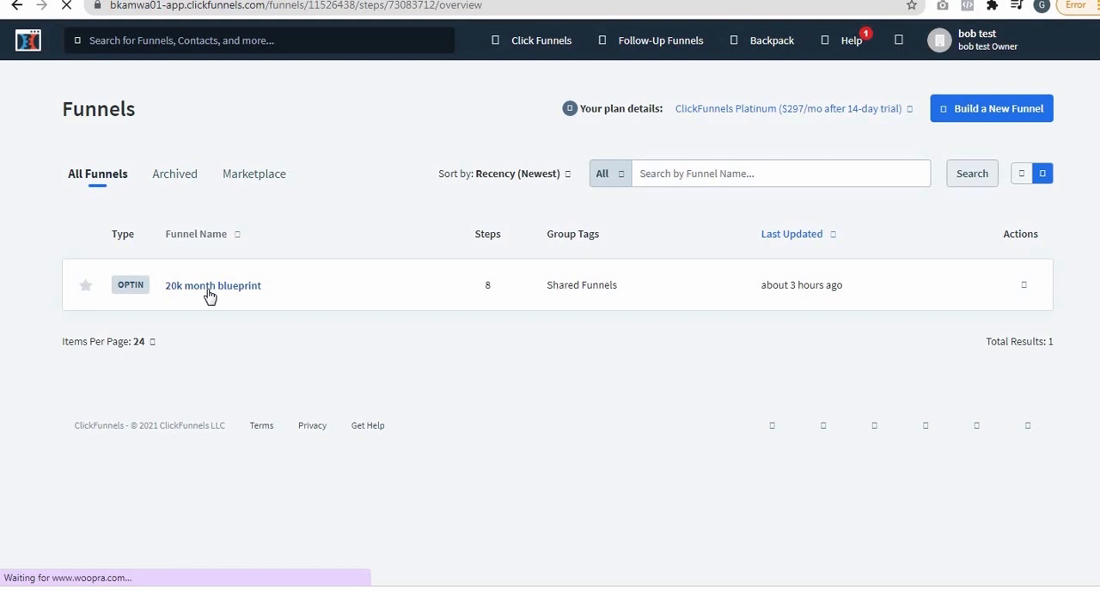
{"action": "left_click", "coordinate": [213, 285]}
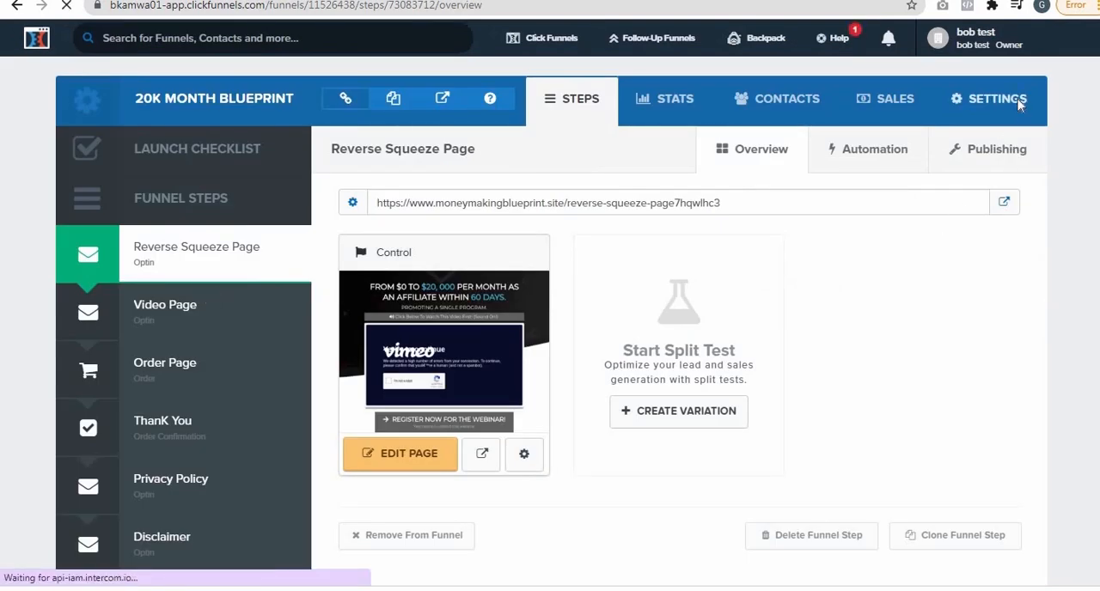
Step: Save the 20k month blueprint funnel's settings with Save And Update Settings
{"action": "left_click", "coordinate": [989, 99]}
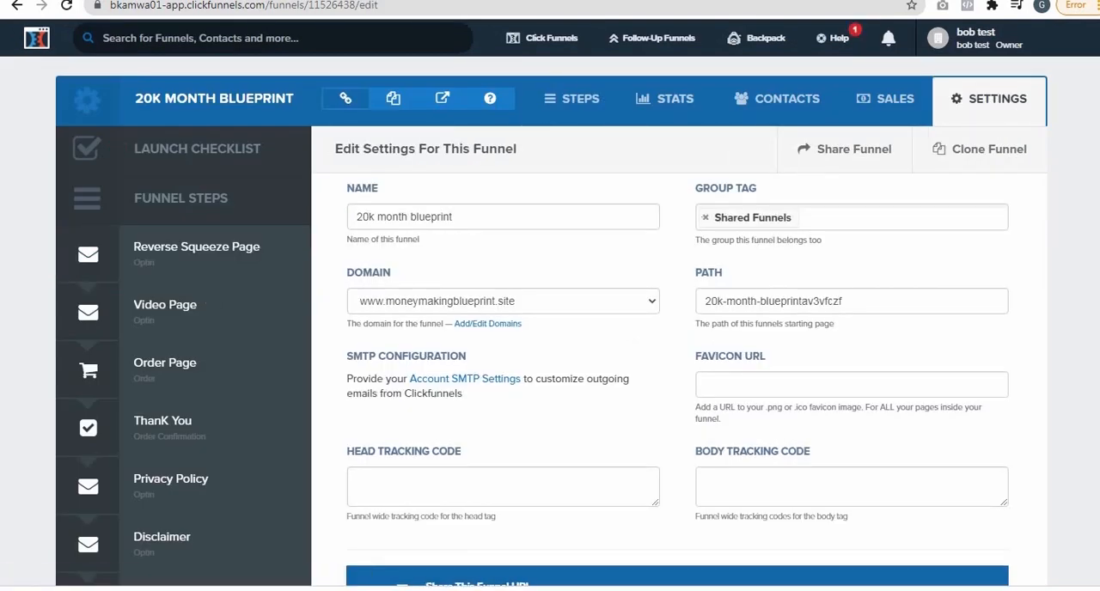
{"action": "scroll", "scroll_direction": "down", "scroll_amount": 3}
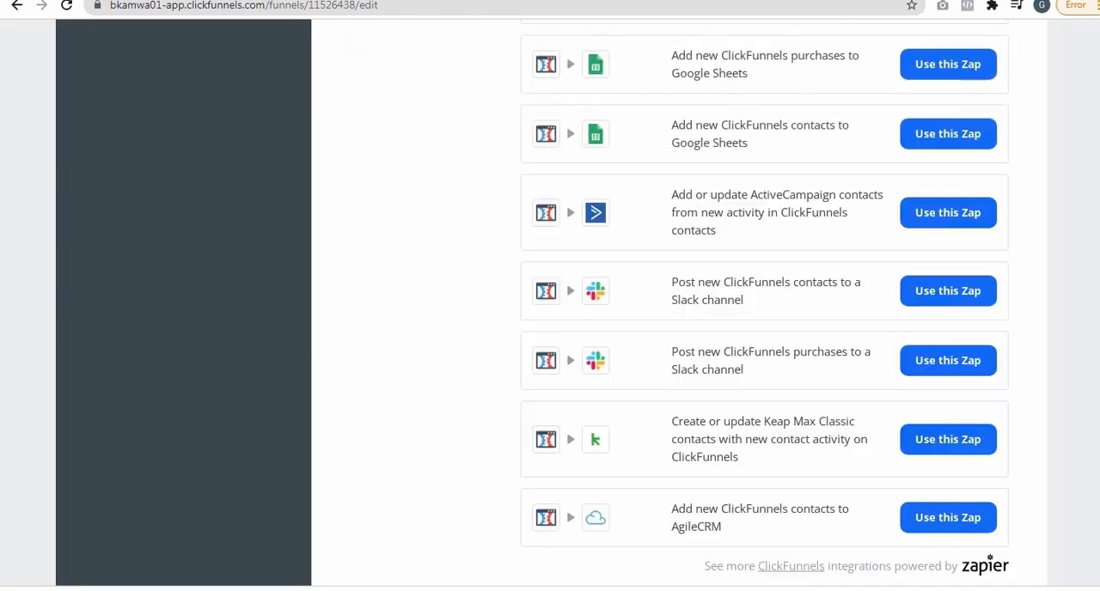
{"action": "scroll", "scroll_direction": "down", "scroll_amount": 3}
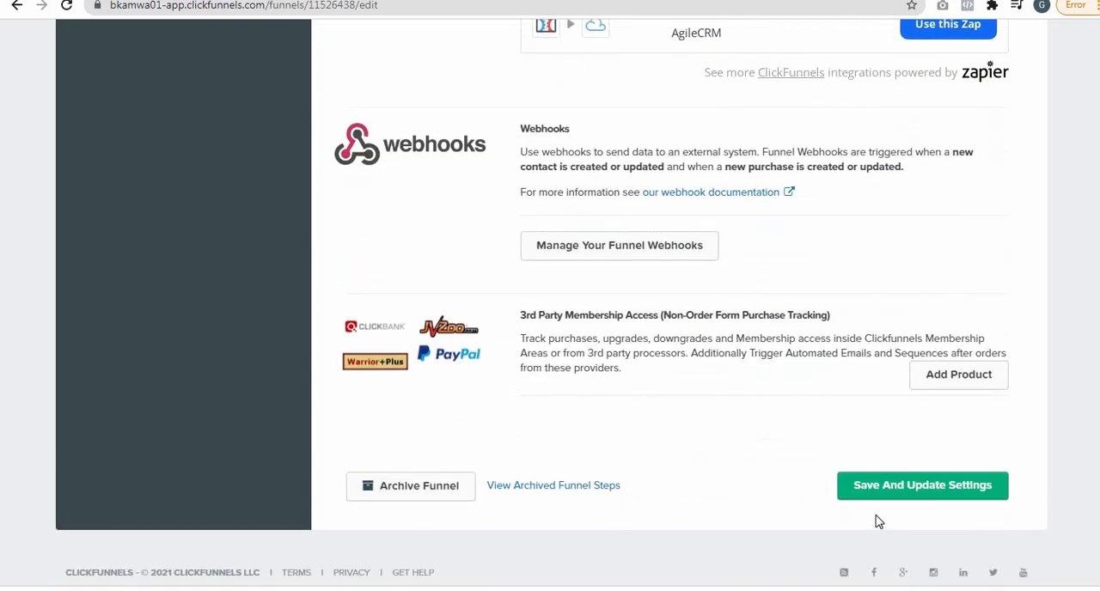
{"action": "left_click", "coordinate": [922, 485]}
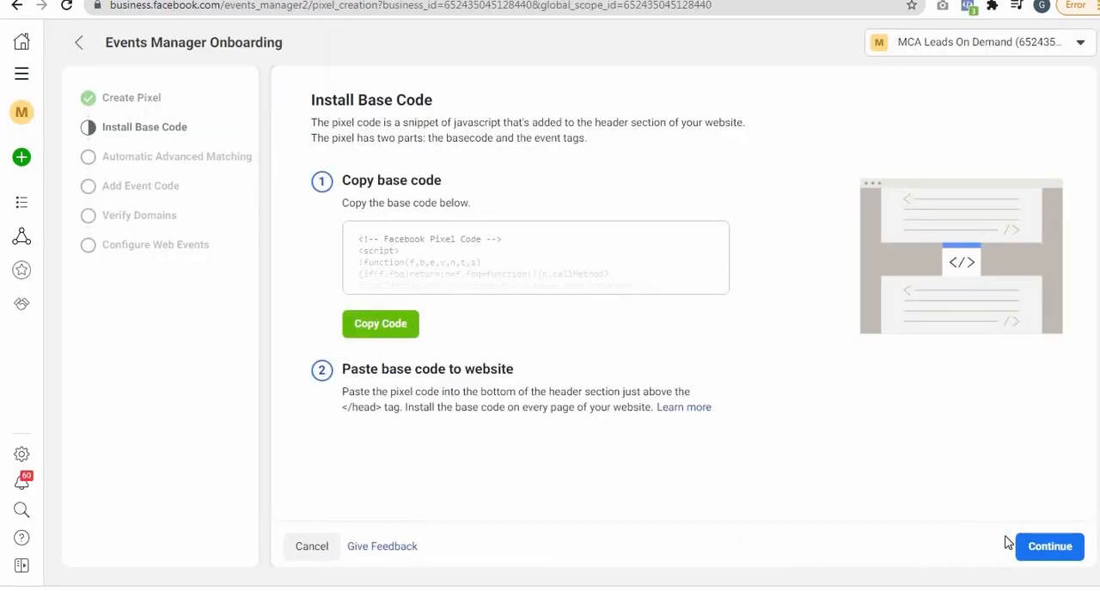
Step: Pass the base code step, enable Automatic Advanced Matching, and continue to Verify Domains
{"action": "left_click", "coordinate": [1049, 547]}
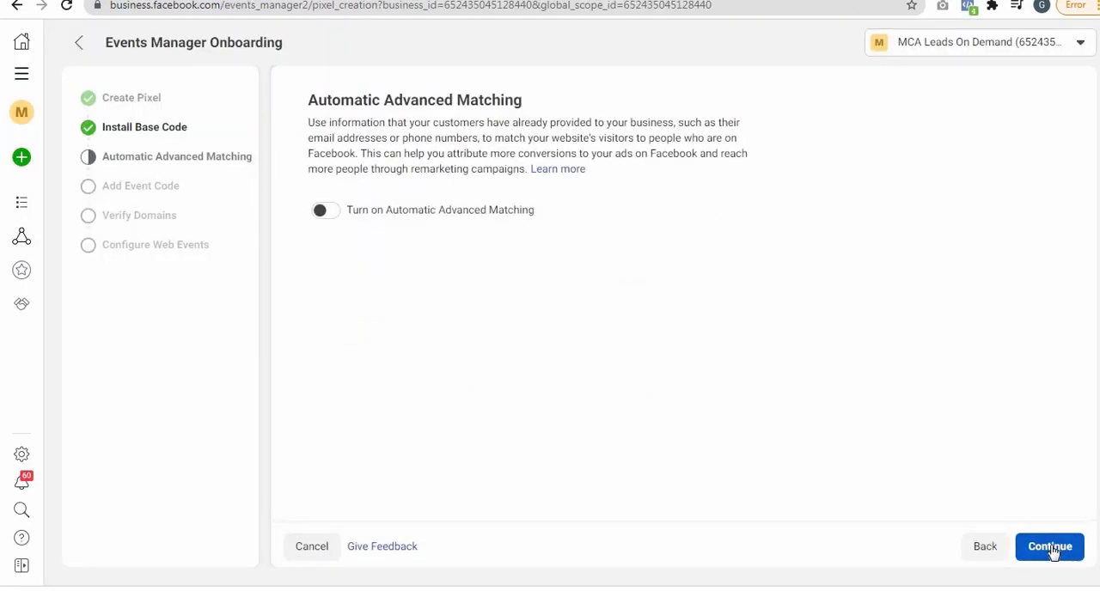
{"action": "left_click", "coordinate": [325, 210]}
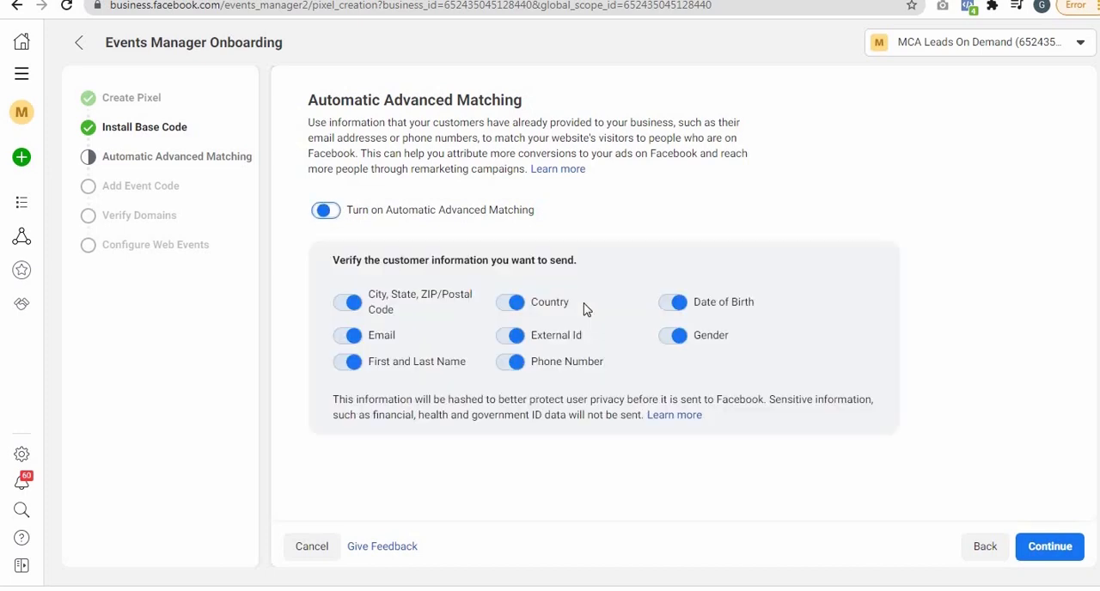
{"action": "left_click", "coordinate": [1049, 546]}
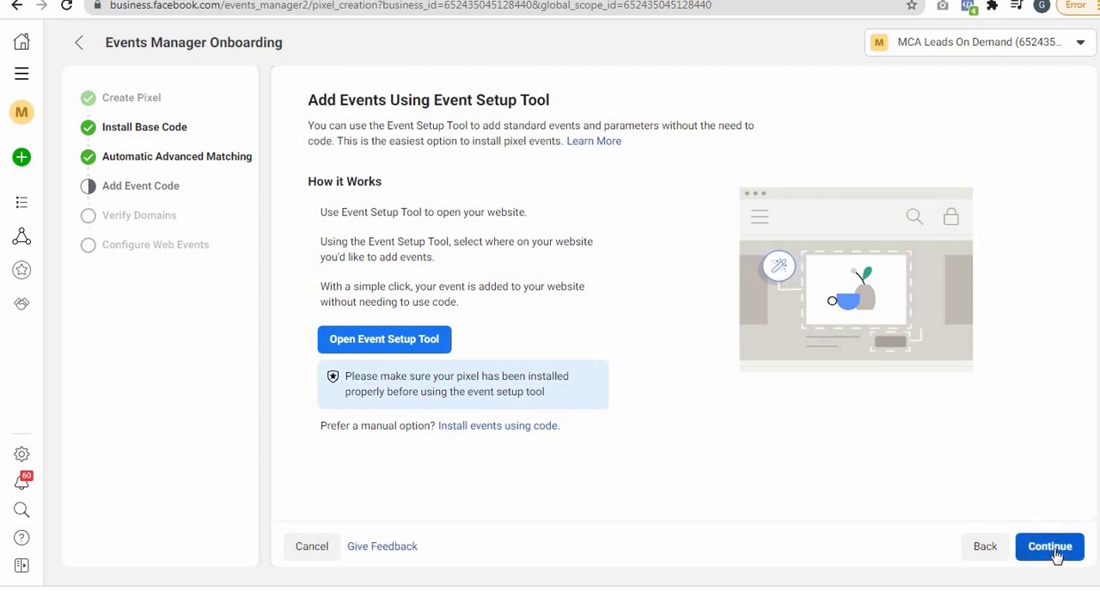
{"action": "left_click", "coordinate": [1049, 546]}
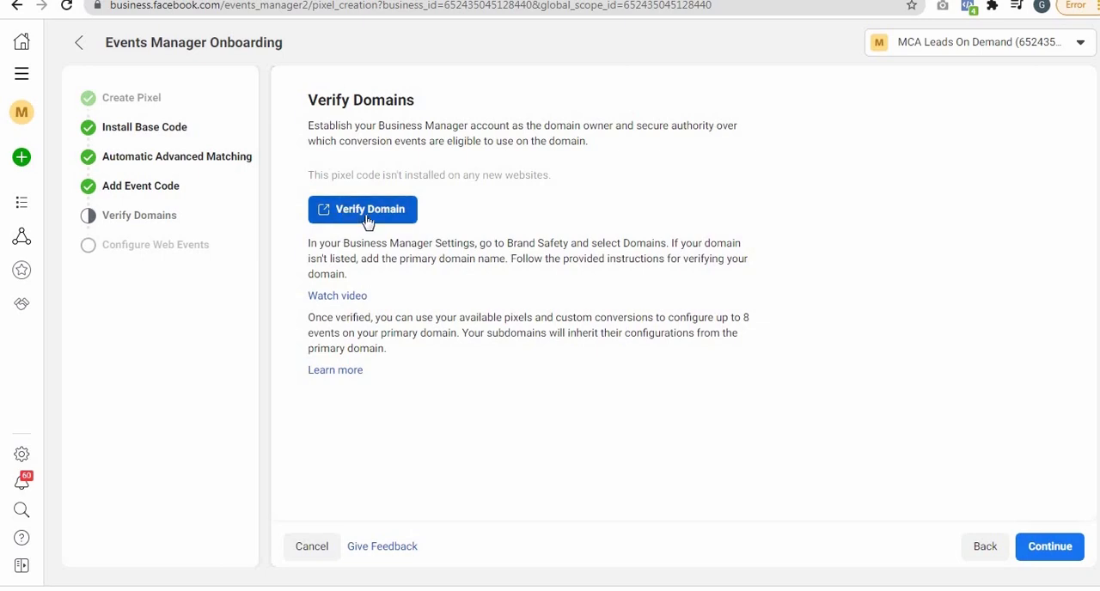
Step: Add moneymakingblueprint.site as a new business domain in Business Settings
{"action": "left_click", "coordinate": [362, 208]}
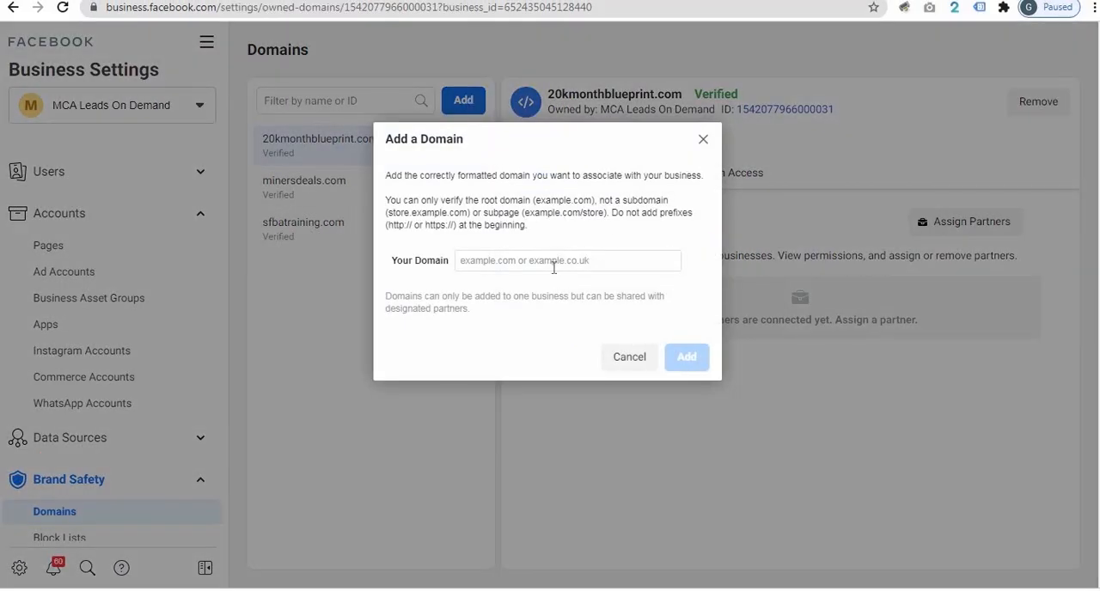
{"action": "type", "text": "moneymakingblueprint.site"}
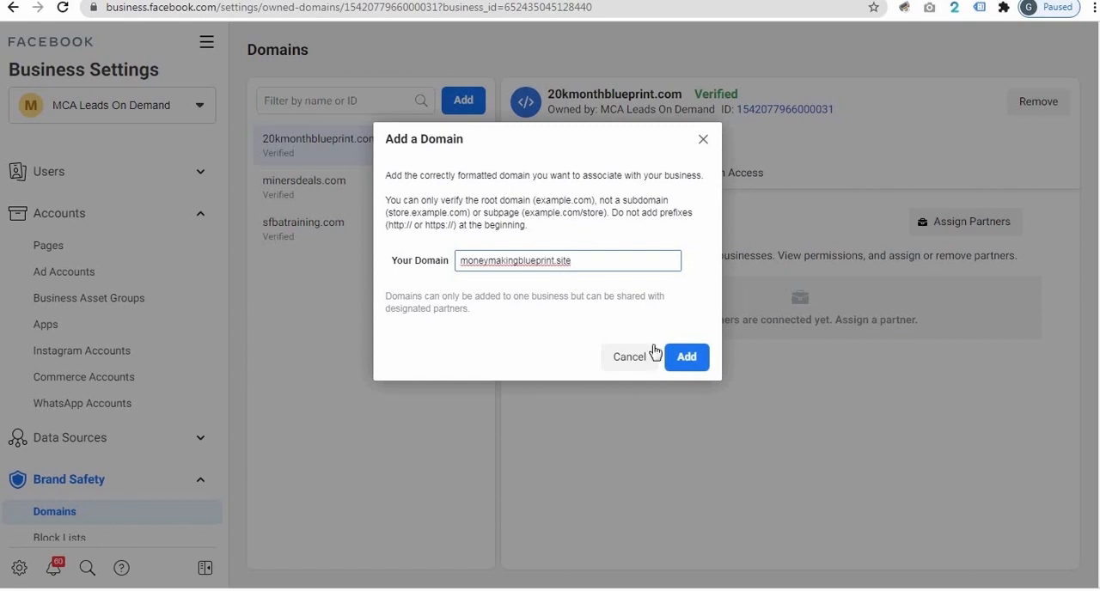
{"action": "left_click", "coordinate": [686, 357]}
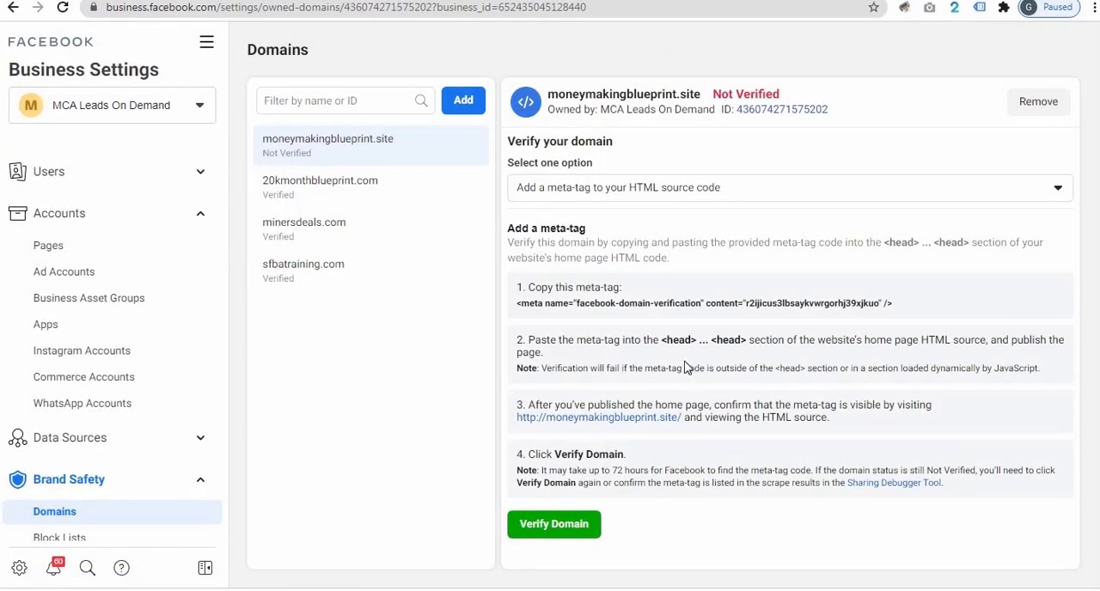
Step: Attempt verification, switch to the DNS TXT record method, and dismiss the failure notice
{"action": "left_click", "coordinate": [553, 524]}
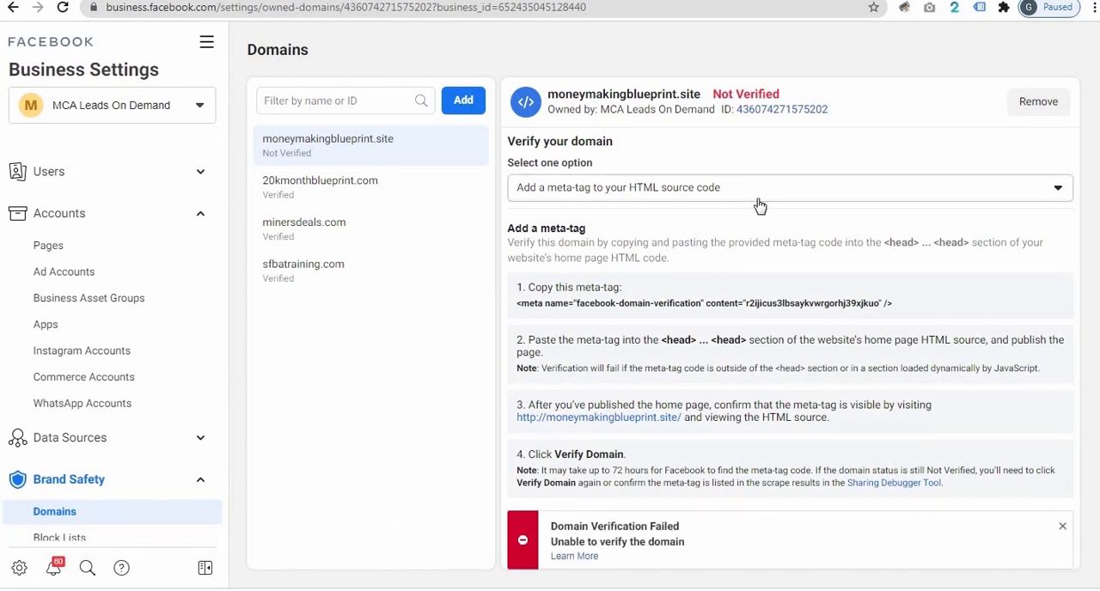
{"action": "left_click", "coordinate": [787, 187]}
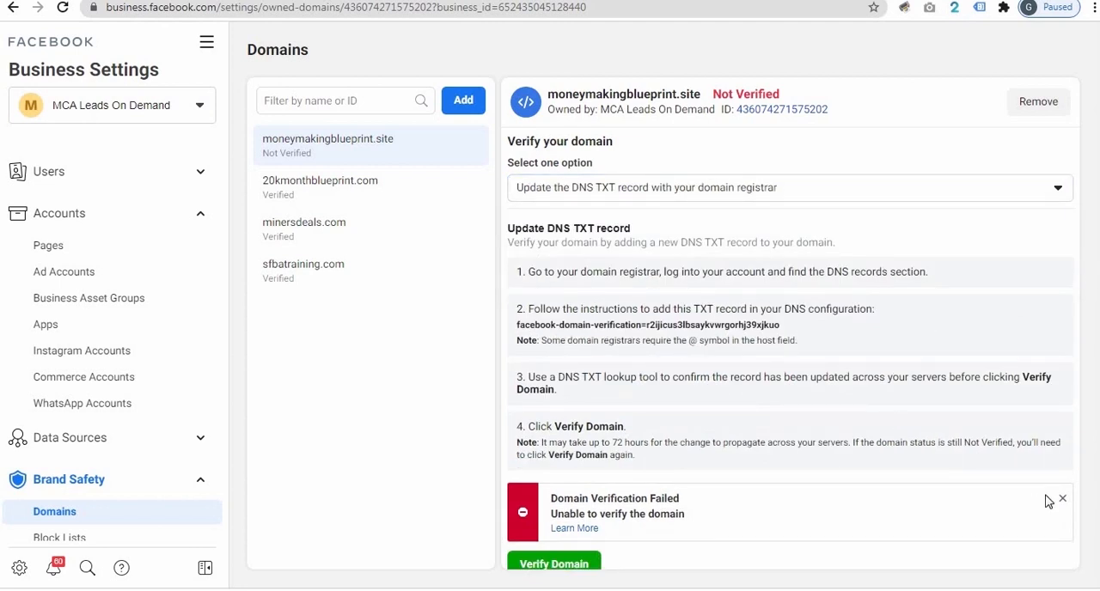
{"action": "left_click", "coordinate": [1062, 498]}
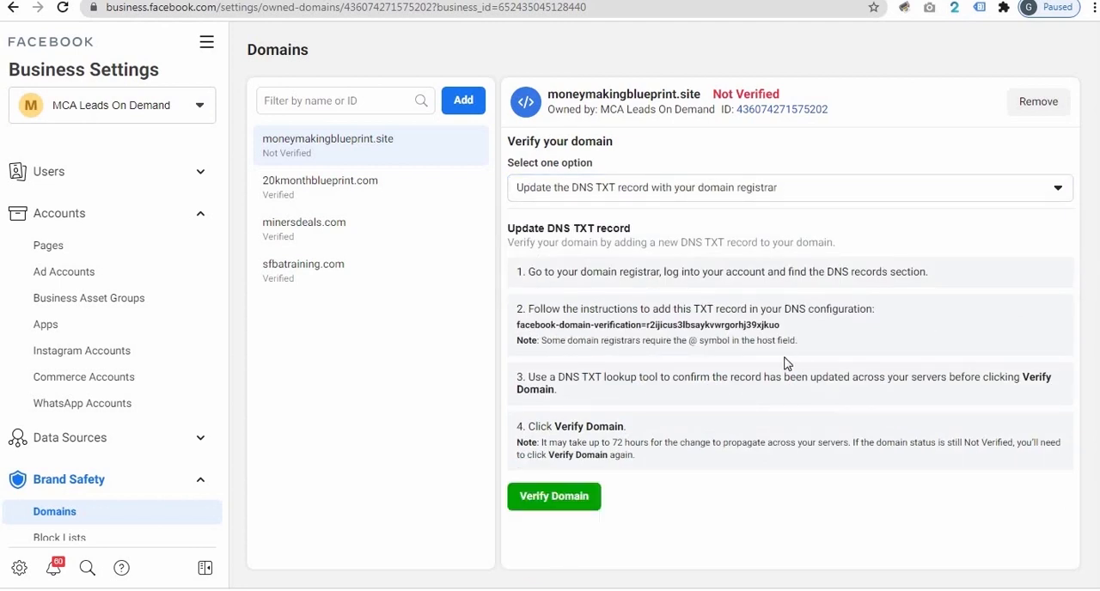
{"action": "mouse_move", "coordinate": [799, 334]}
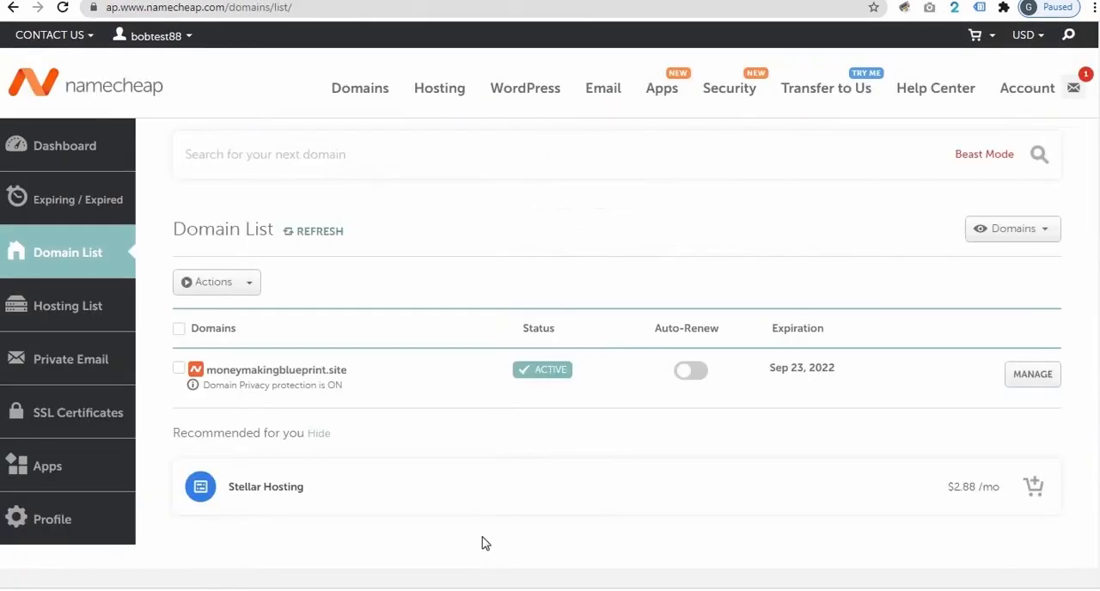
Step: Add a TXT record with host @ and the Facebook verification value in Namecheap's Advanced DNS
{"action": "left_click", "coordinate": [1032, 374]}
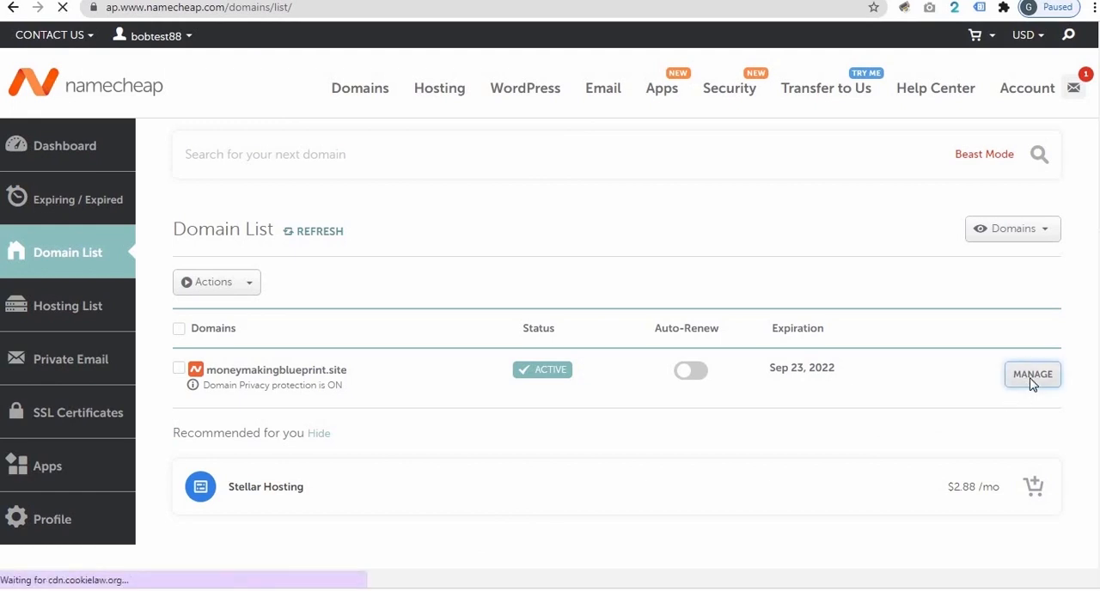
{"action": "left_click", "coordinate": [1031, 374]}
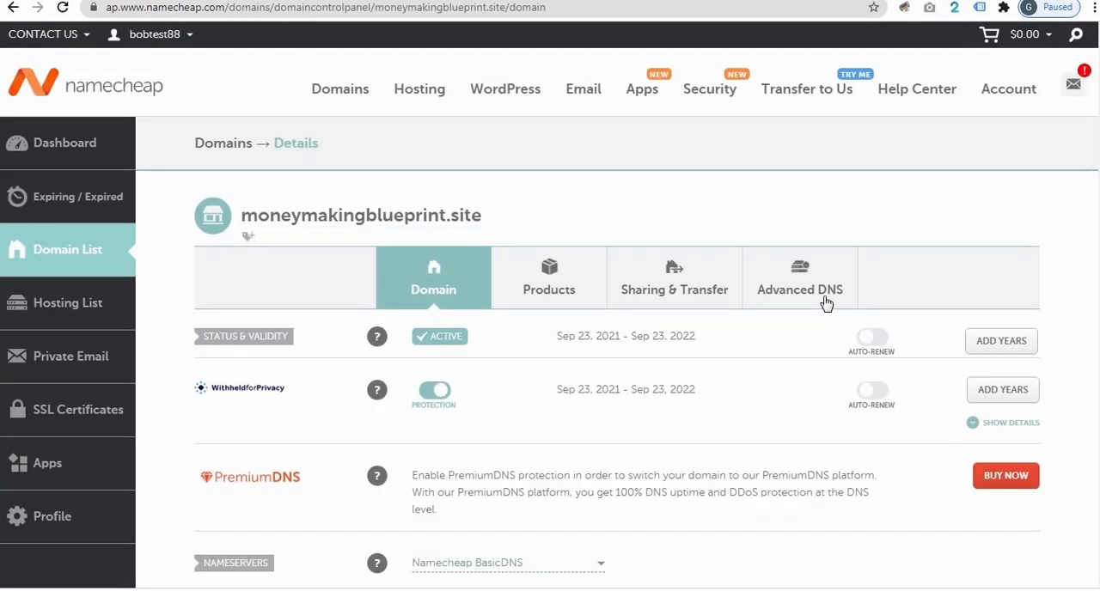
{"action": "left_click", "coordinate": [800, 277]}
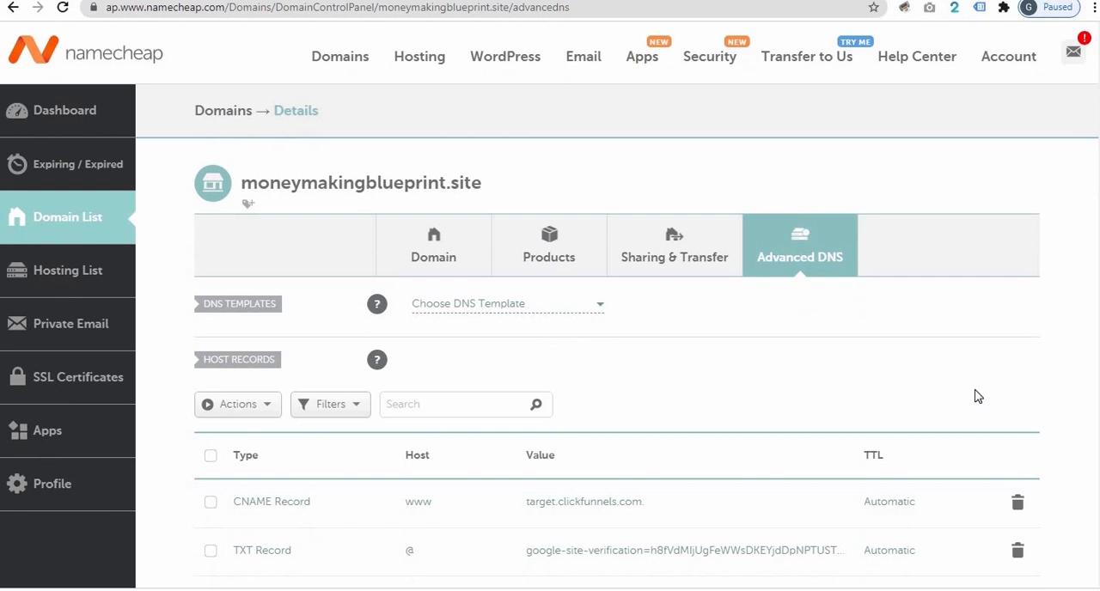
{"action": "scroll", "scroll_direction": "down", "scroll_amount": 3}
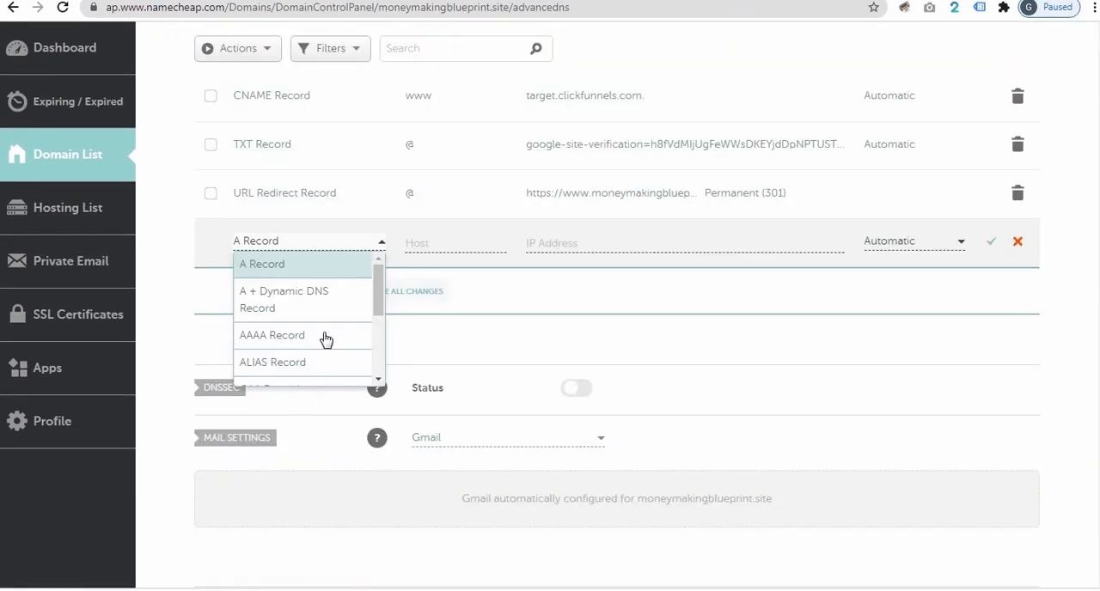
{"action": "scroll", "scroll_direction": "down", "scroll_amount": 3}
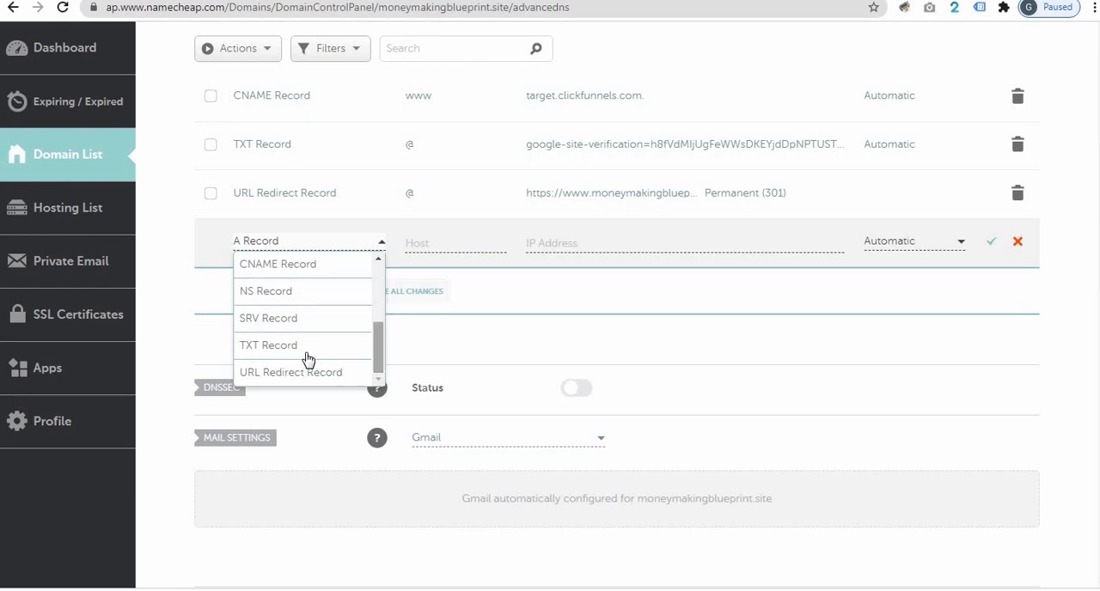
{"action": "left_click", "coordinate": [268, 345]}
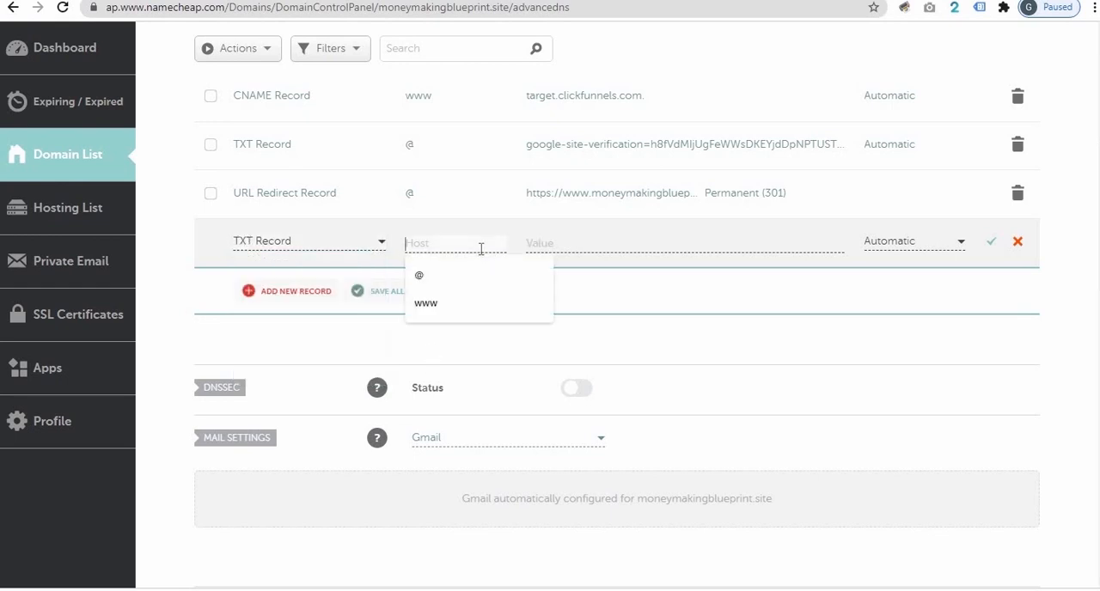
{"action": "left_click", "coordinate": [420, 275]}
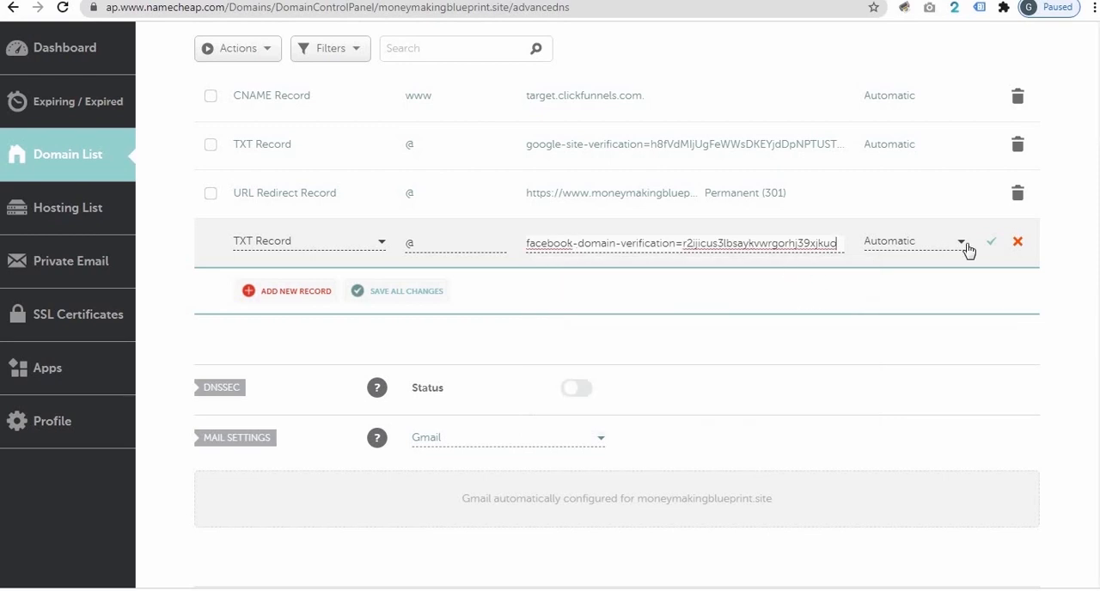
{"action": "left_click", "coordinate": [992, 241]}
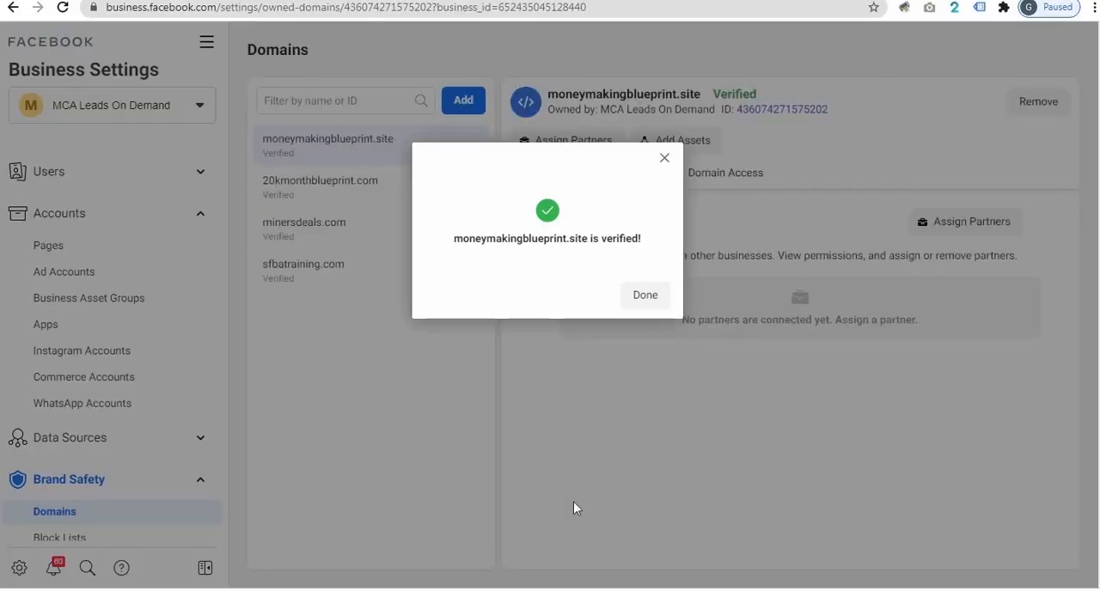
Step: Close the domain verified confirmation for moneymakingblueprint.site
{"action": "left_click", "coordinate": [644, 295]}
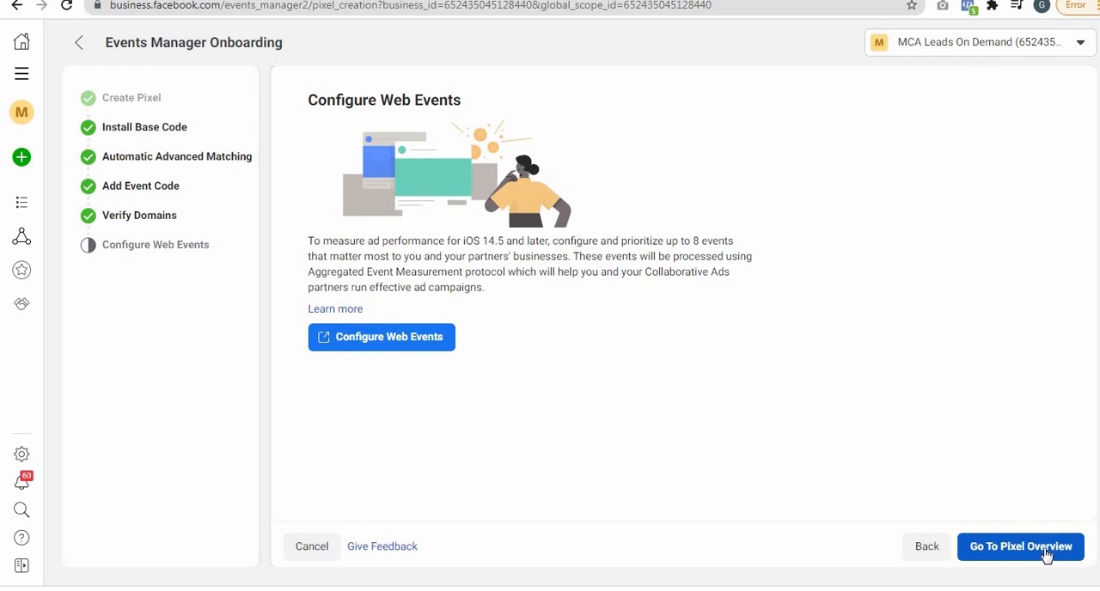
Step: Go to the clickfunnel pixel overview, reload the landing page, and refresh to check activity
{"action": "left_click", "coordinate": [1021, 547]}
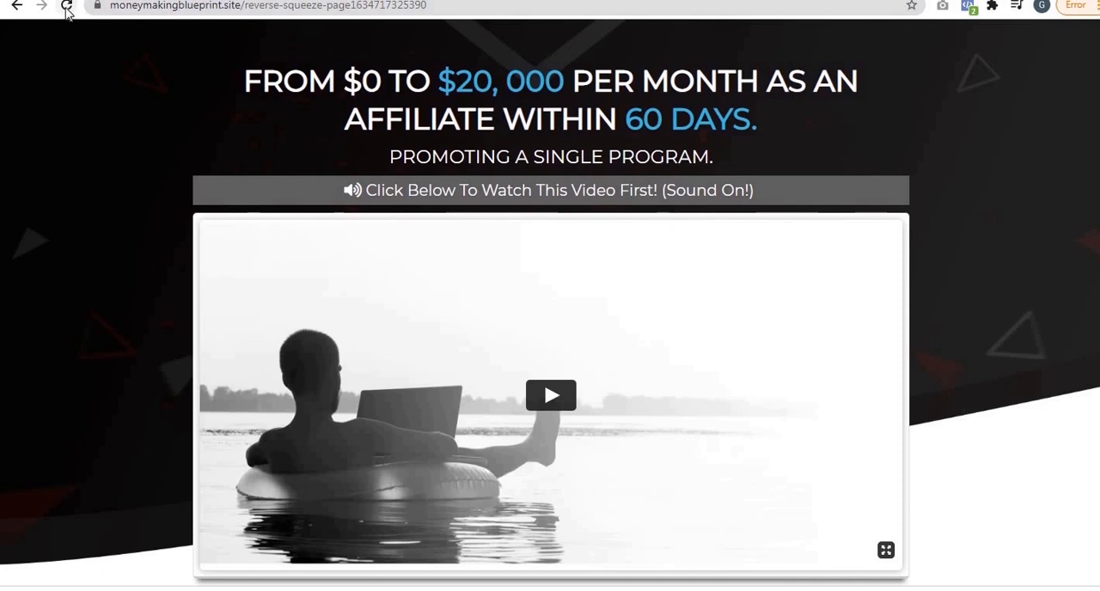
{"action": "left_click", "coordinate": [67, 6]}
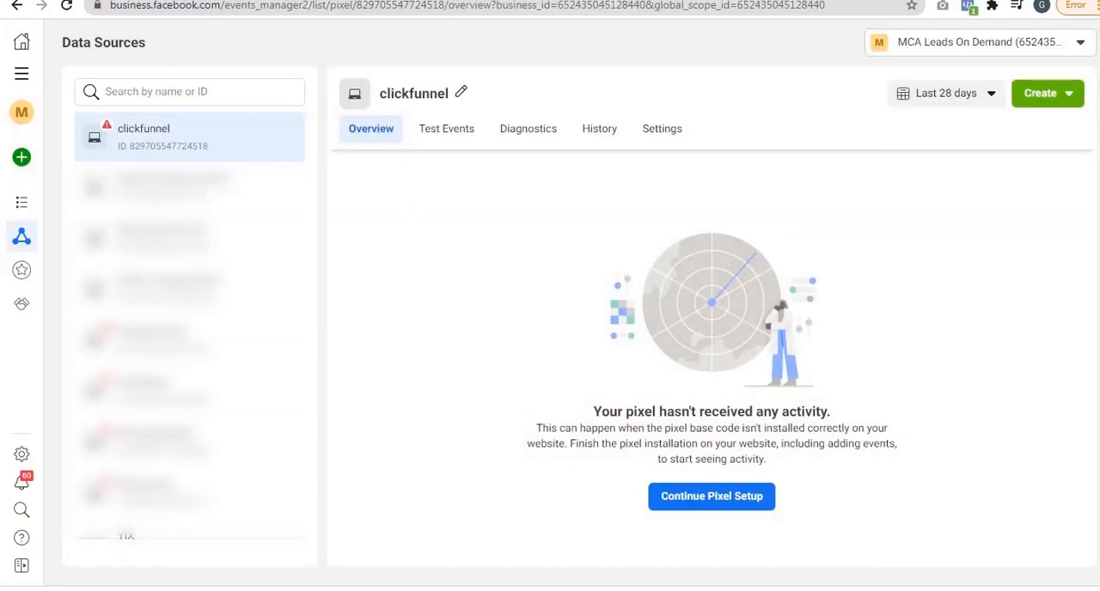
{"action": "left_click", "coordinate": [66, 7]}
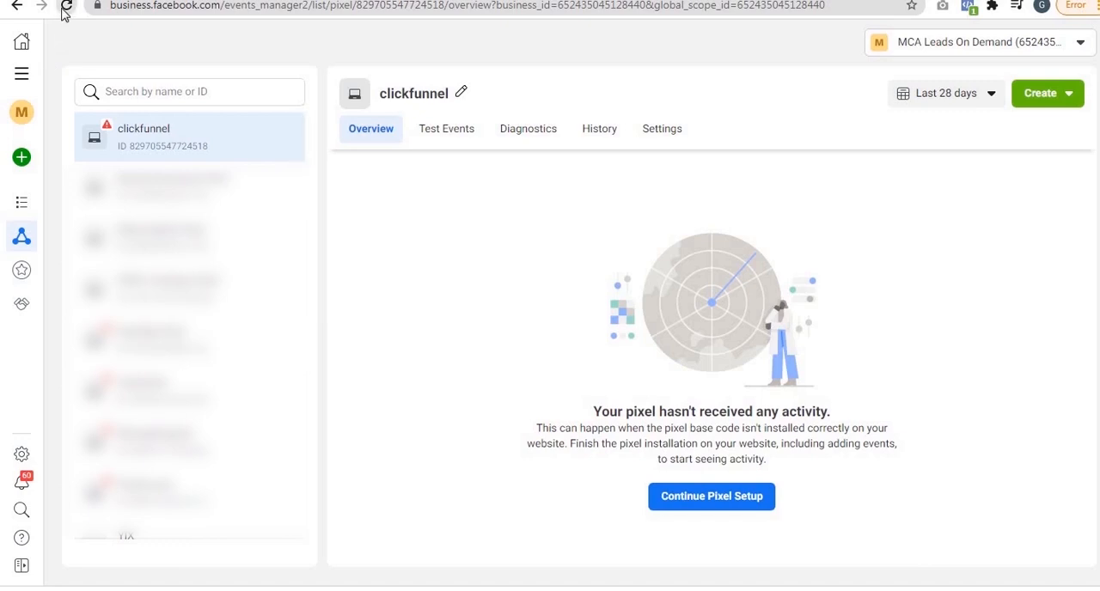
{"action": "left_click", "coordinate": [65, 6]}
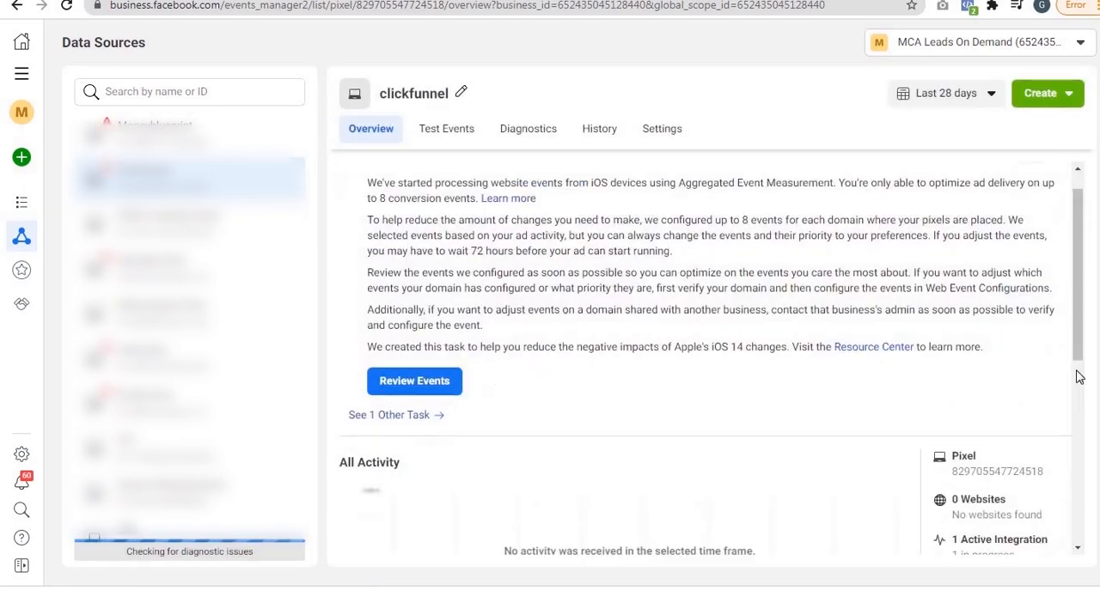
{"action": "scroll", "scroll_direction": "down", "scroll_amount": 3}
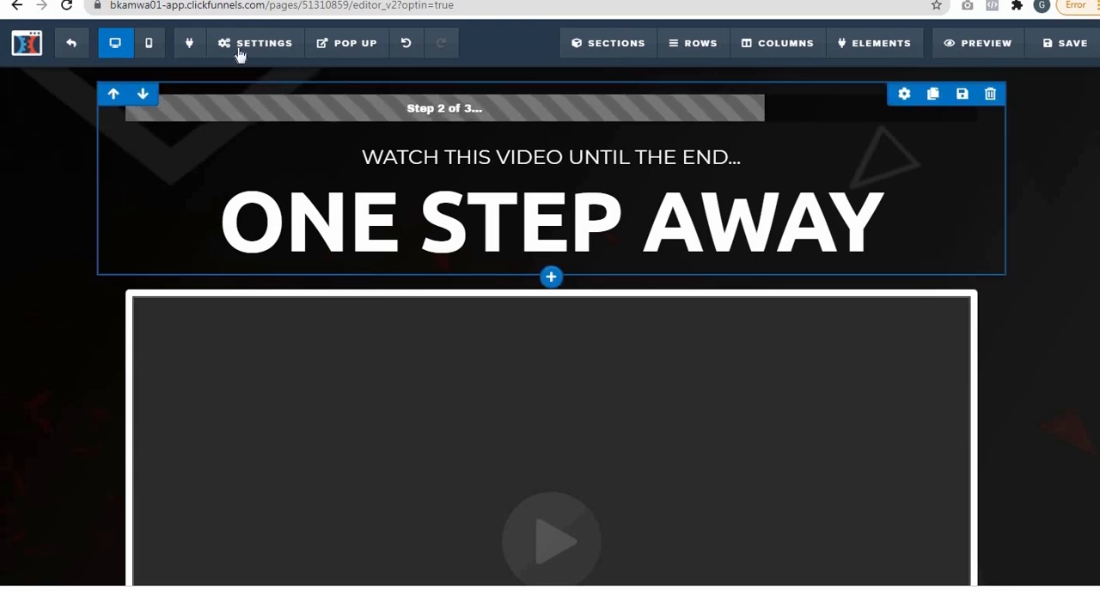
Step: Add the fbq('track','Lead') script to the ONE STEP AWAY page's Header Code and exit the editor
{"action": "left_click", "coordinate": [255, 43]}
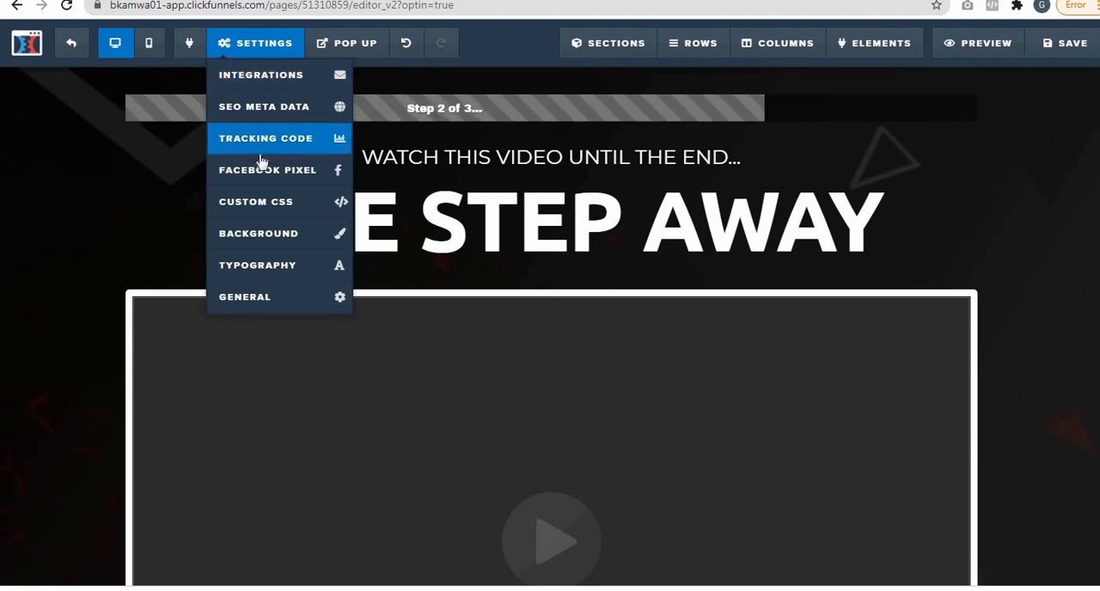
{"action": "left_click", "coordinate": [265, 138]}
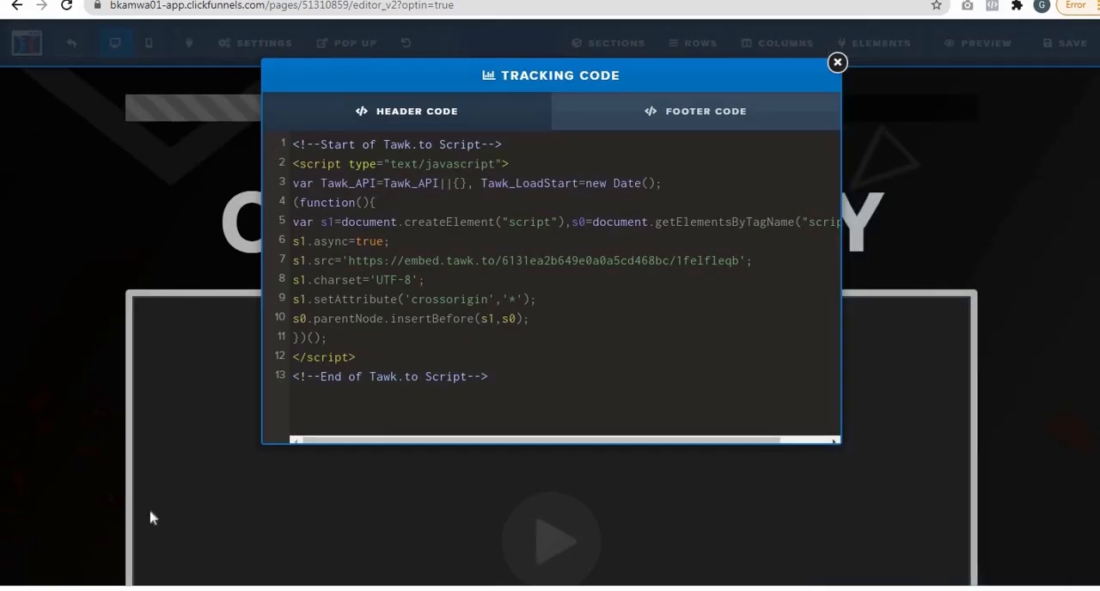
{"action": "mouse_move", "coordinate": [390, 415]}
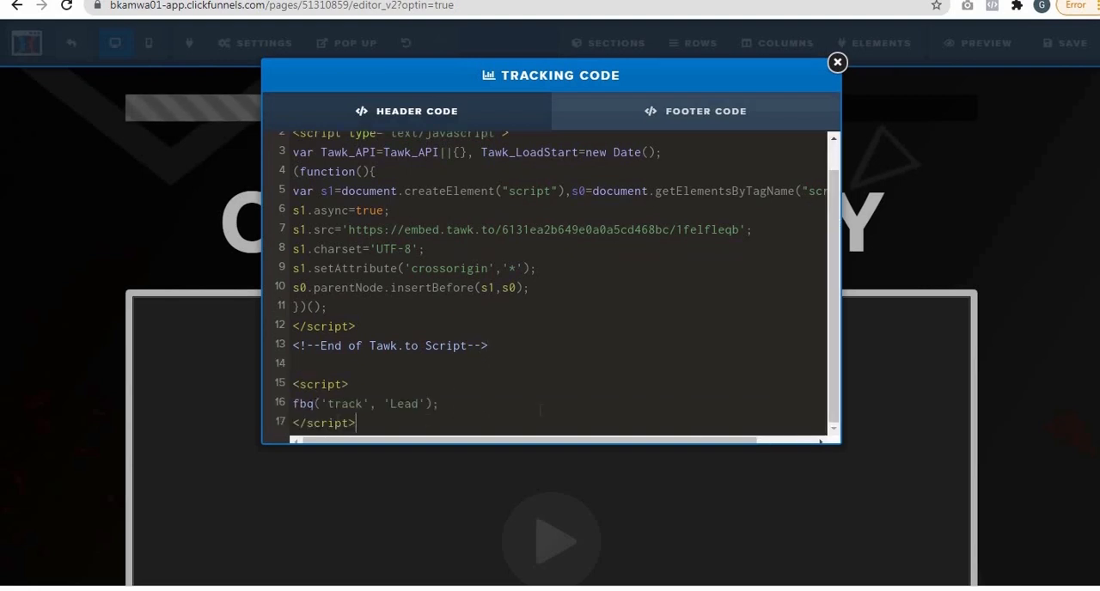
{"action": "mouse_move", "coordinate": [421, 206]}
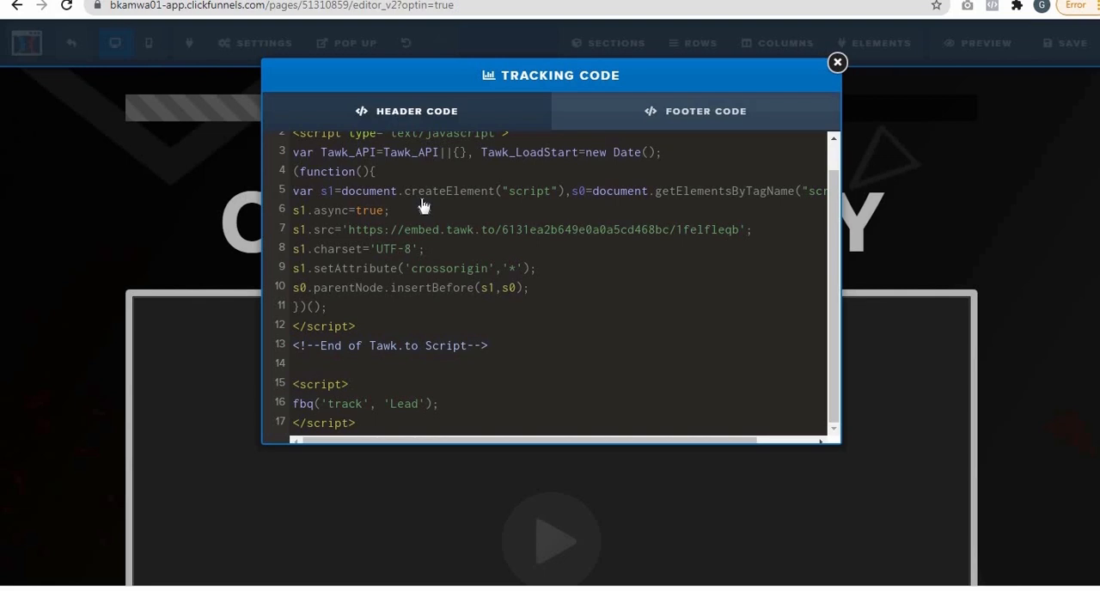
{"action": "left_click", "coordinate": [836, 62]}
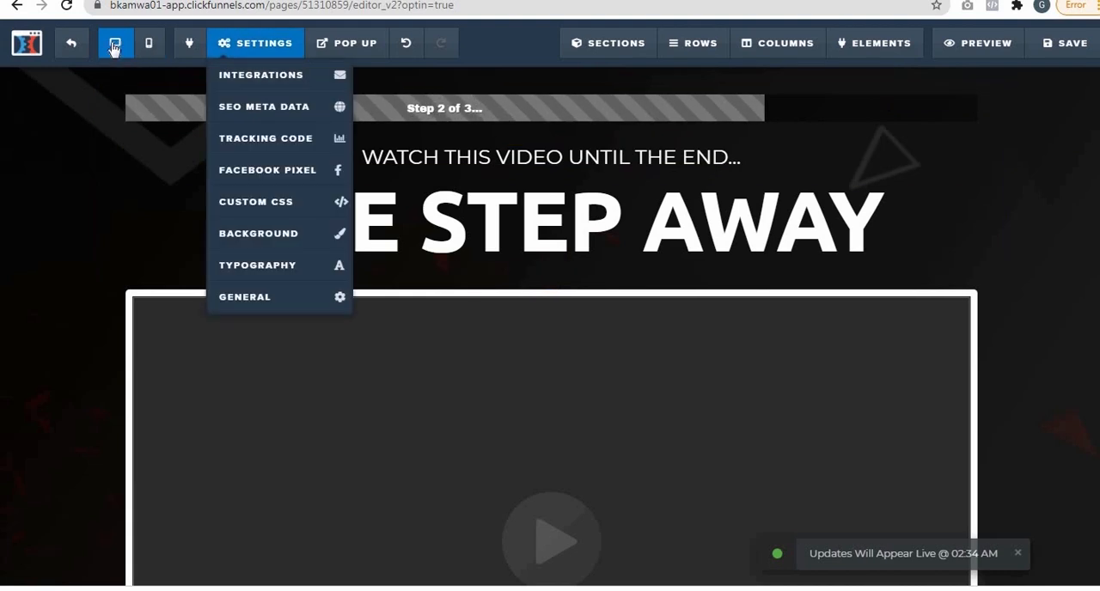
{"action": "left_click", "coordinate": [73, 43]}
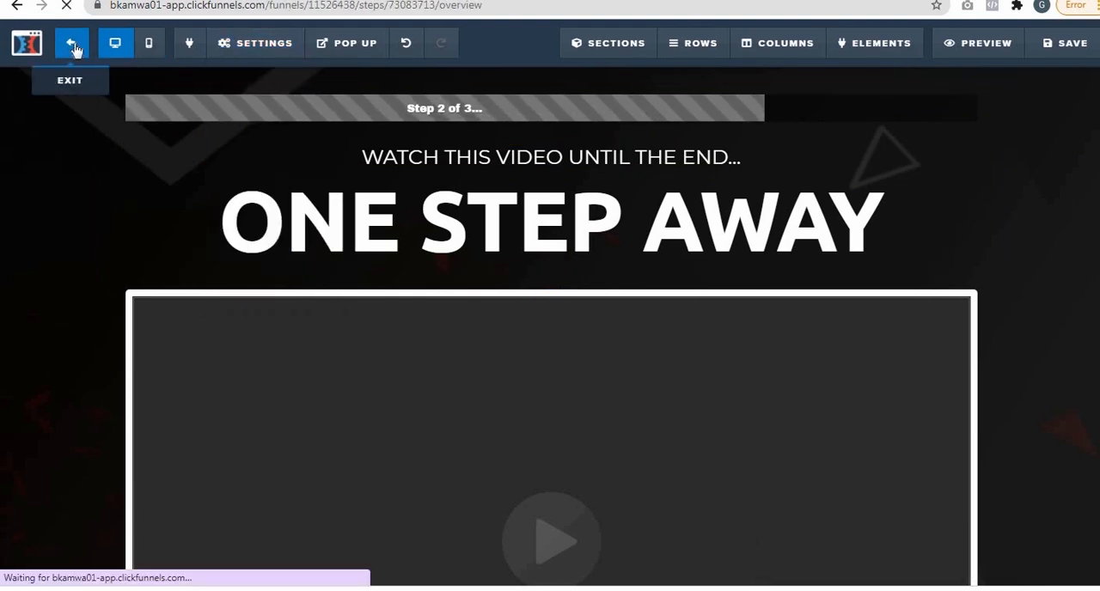
Step: Exit to the funnel and open the Thank You step's page in the editor
{"action": "left_click", "coordinate": [72, 43]}
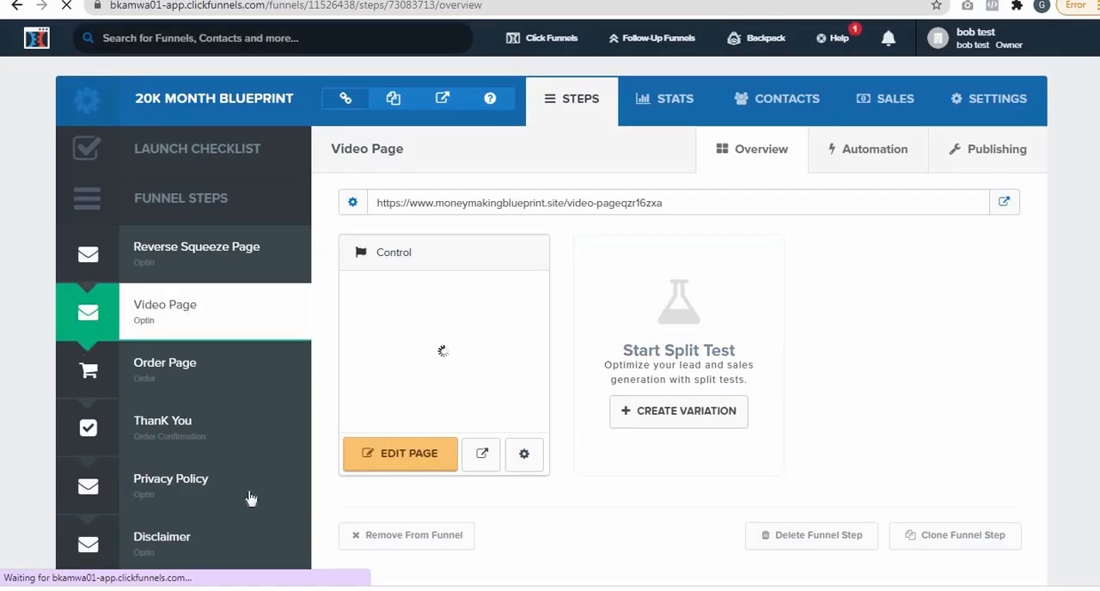
{"action": "mouse_move", "coordinate": [180, 427]}
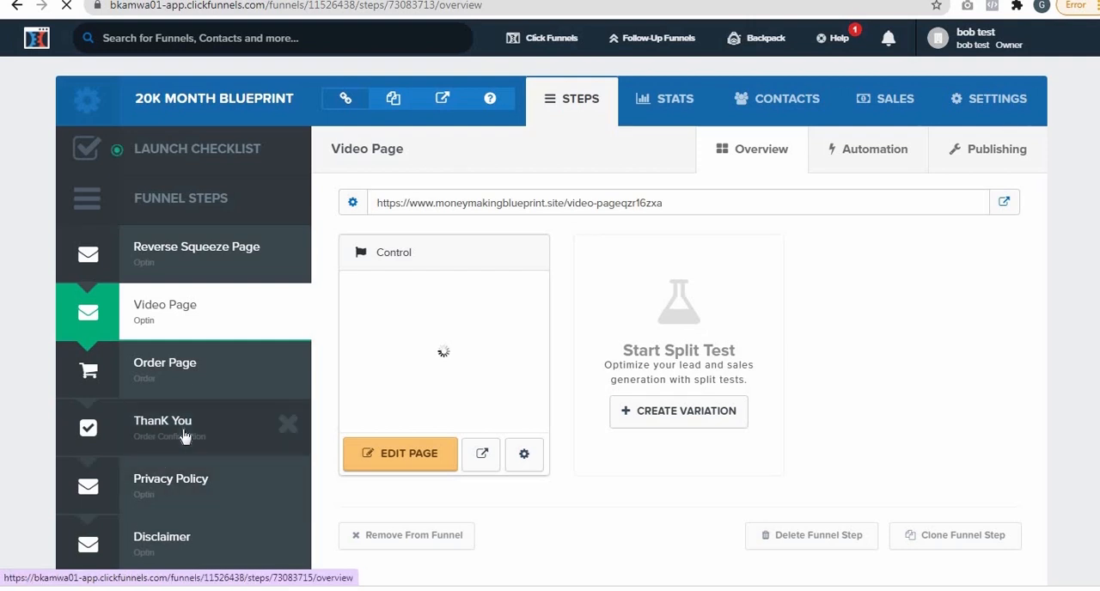
{"action": "left_click", "coordinate": [163, 427]}
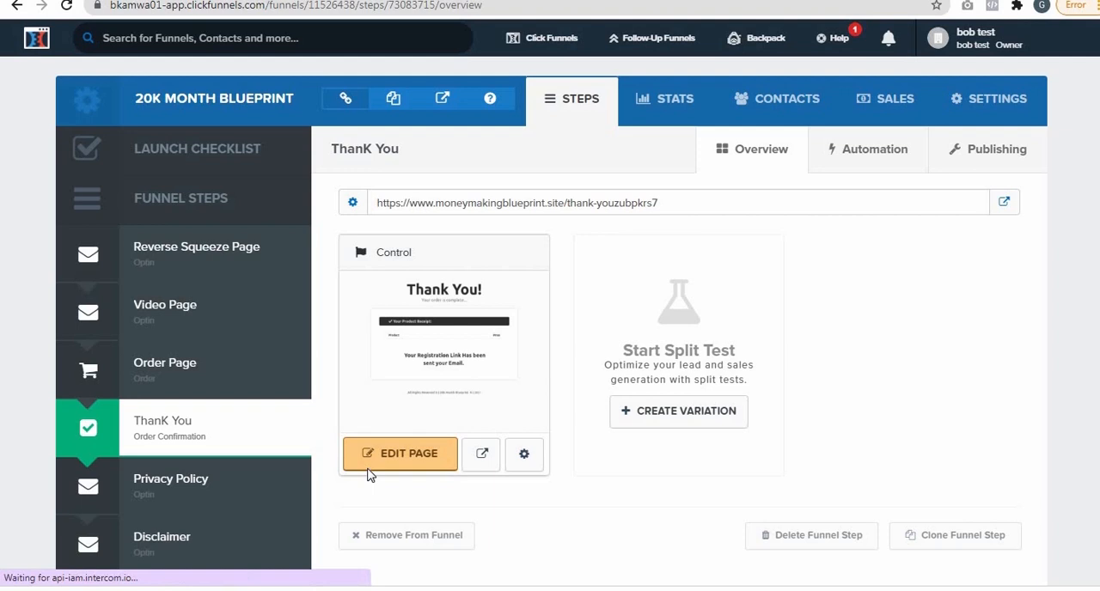
{"action": "left_click", "coordinate": [399, 454]}
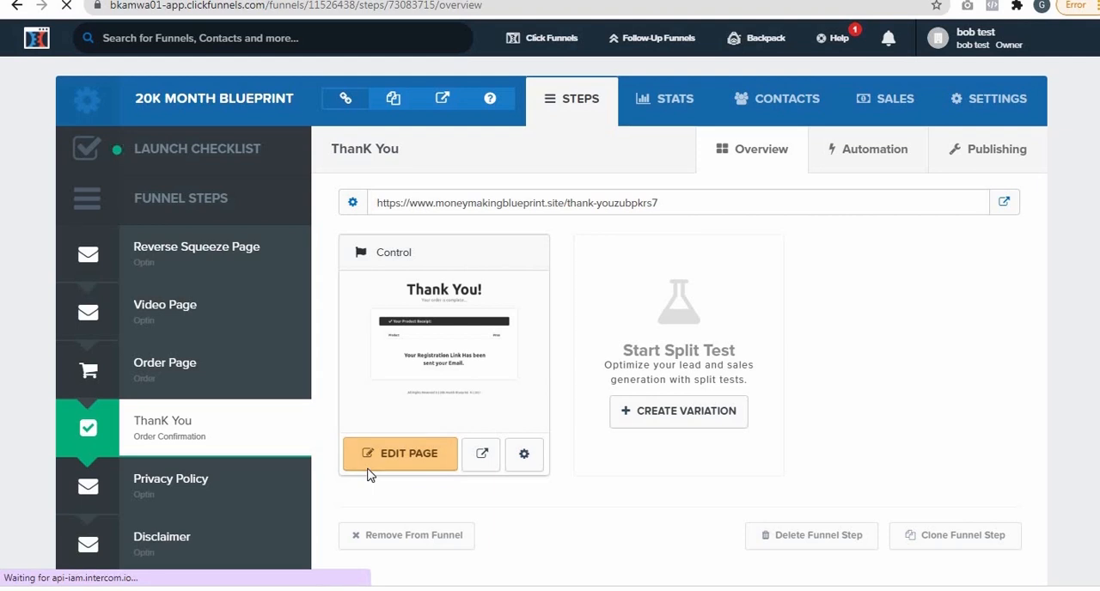
{"action": "left_click", "coordinate": [400, 453]}
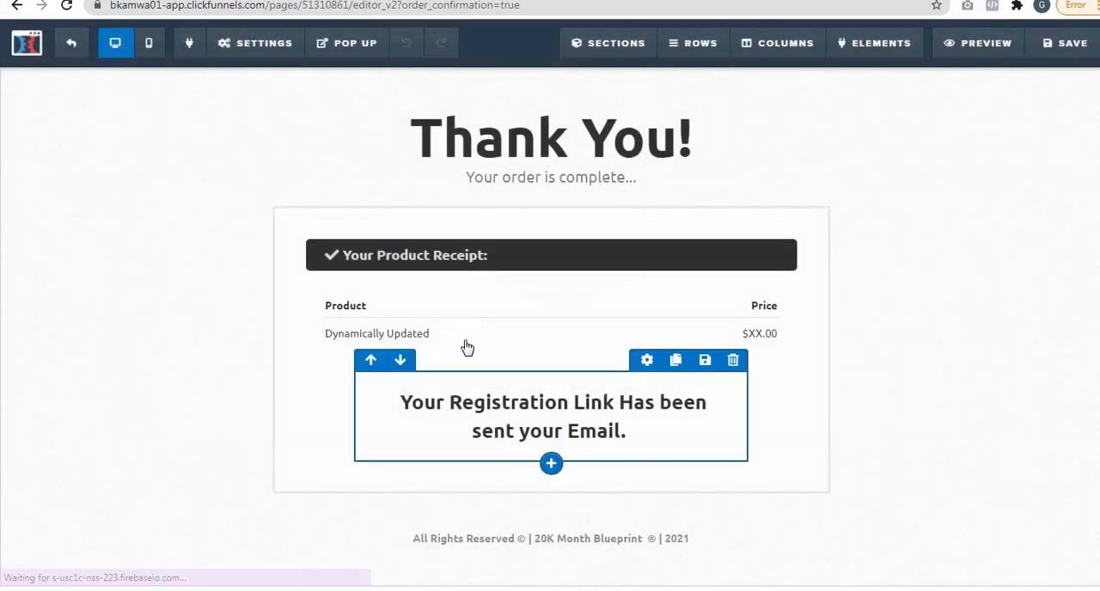
Step: Add the fbq('track','Purchase') script to the page's Header Code and save
{"action": "left_click", "coordinate": [255, 43]}
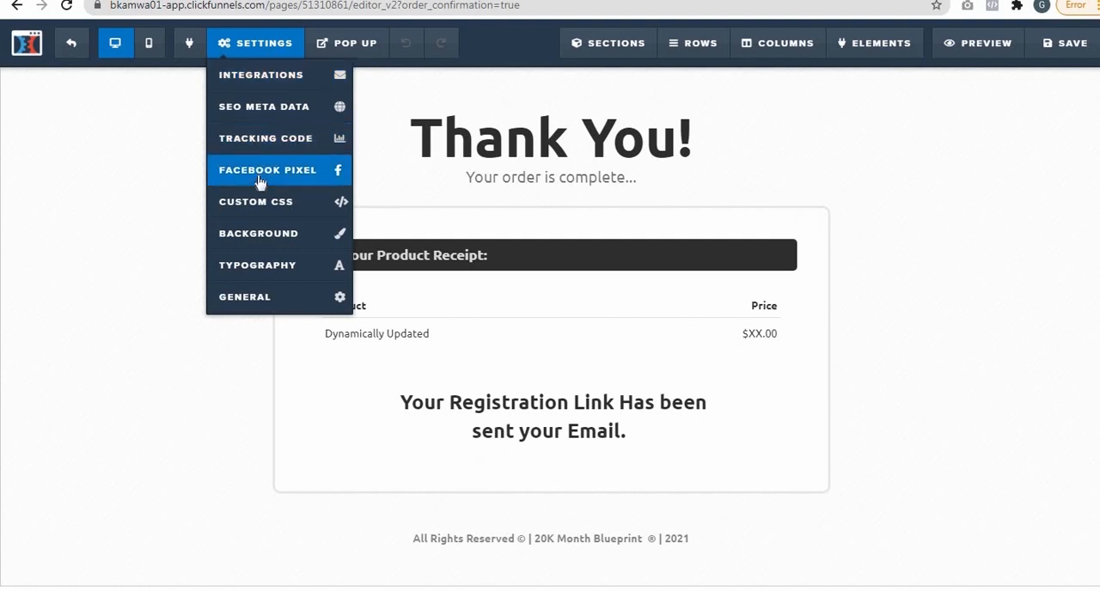
{"action": "left_click", "coordinate": [266, 138]}
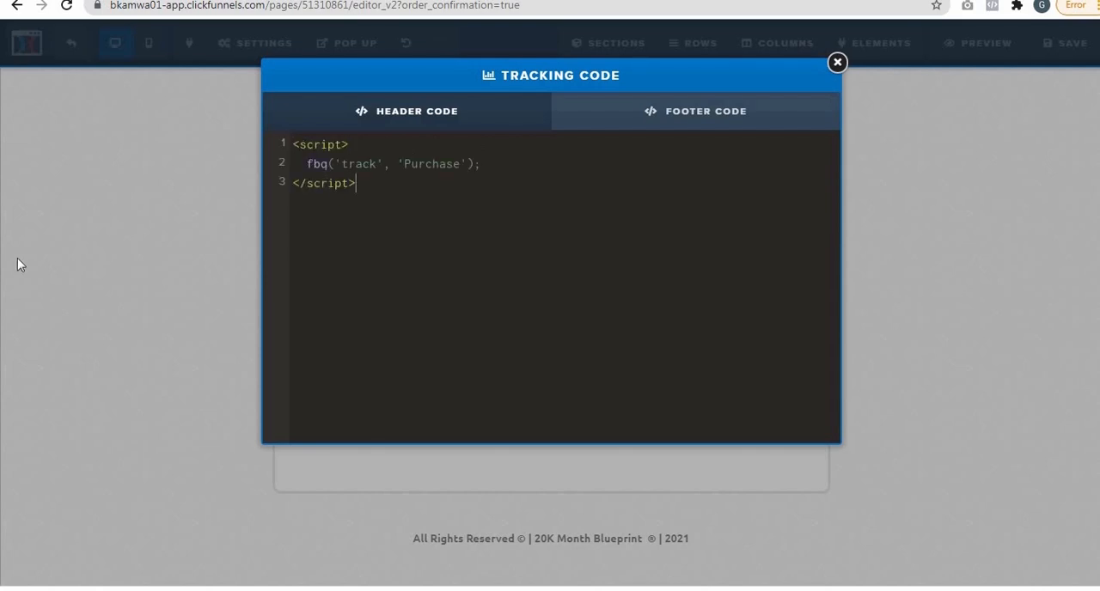
{"action": "left_click", "coordinate": [837, 62]}
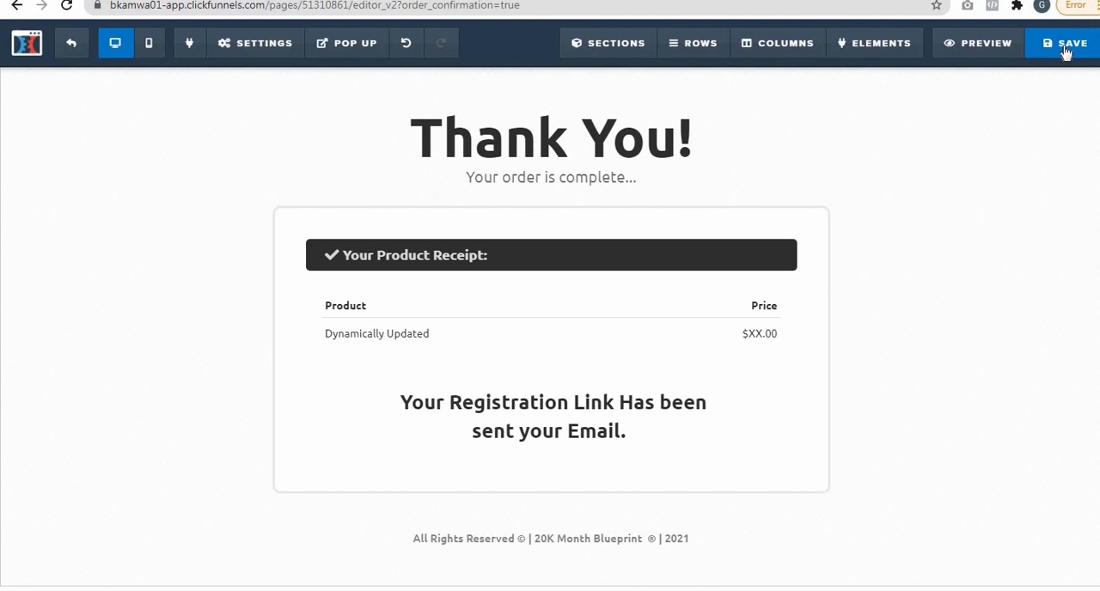
{"action": "left_click", "coordinate": [1069, 43]}
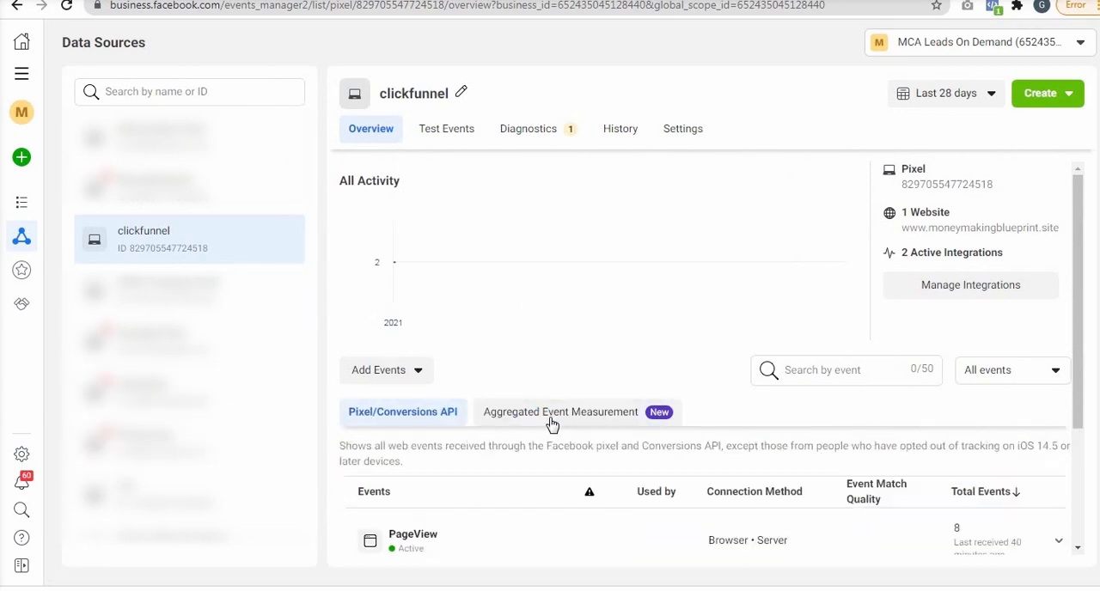
Step: Open Aggregated Event Measurement, then Manage Events for moneymakingblueprint.site, and confirm Edit
{"action": "left_click", "coordinate": [560, 412]}
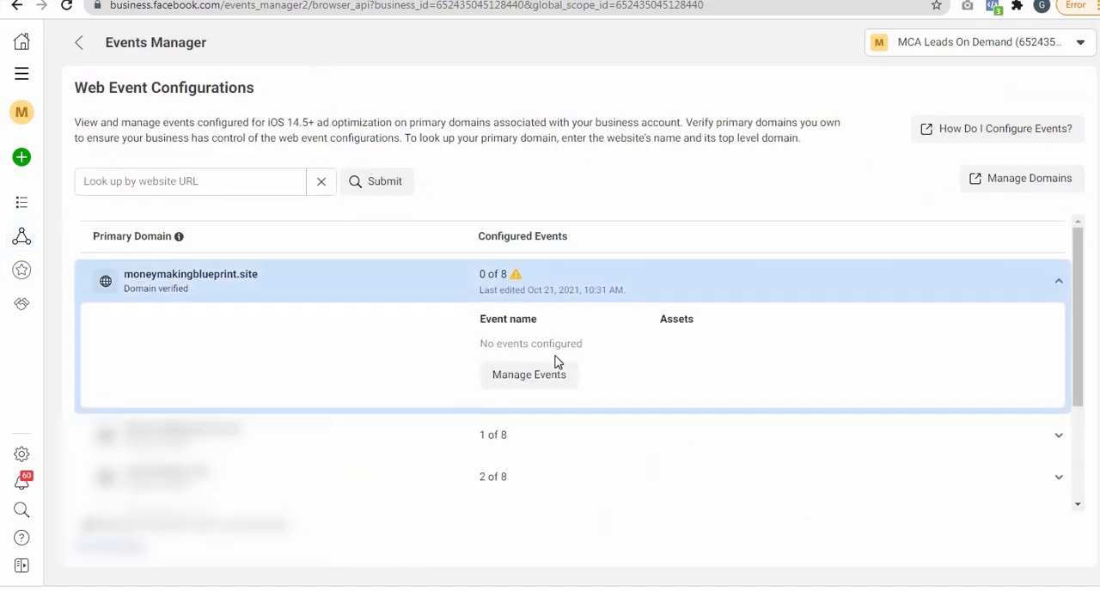
{"action": "left_click", "coordinate": [529, 373]}
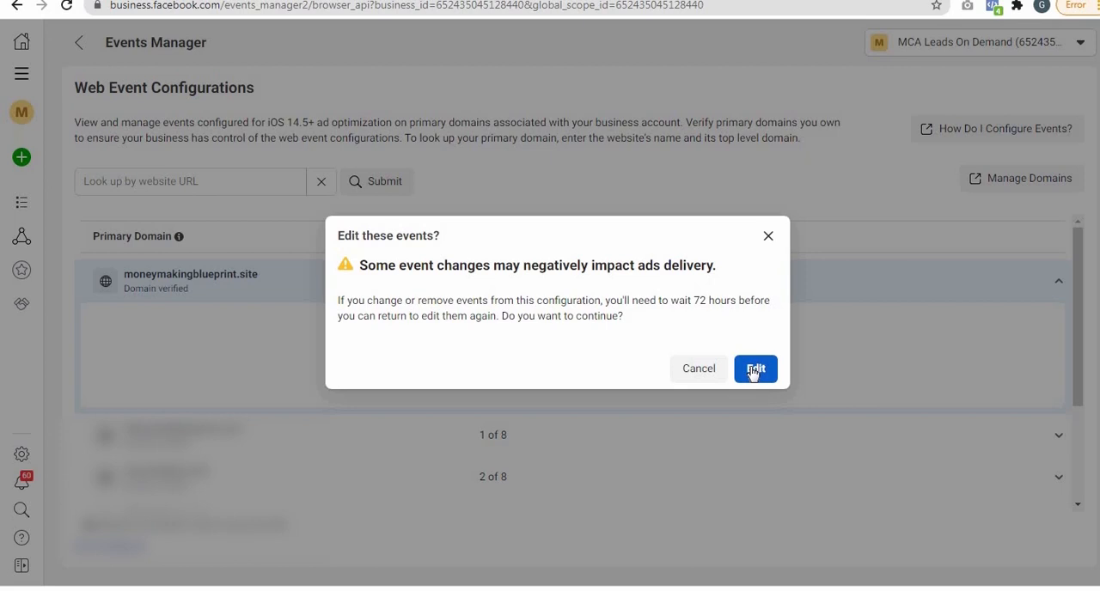
{"action": "left_click", "coordinate": [754, 368]}
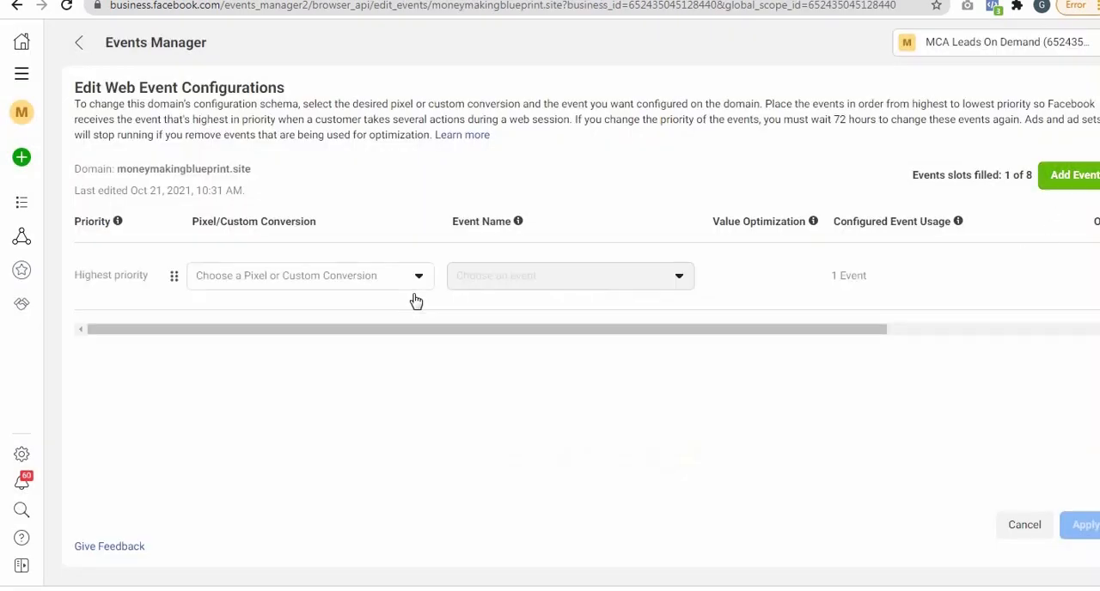
Step: Set the highest-priority event slot to Lead from the clickfunnel pixel
{"action": "left_click", "coordinate": [309, 275]}
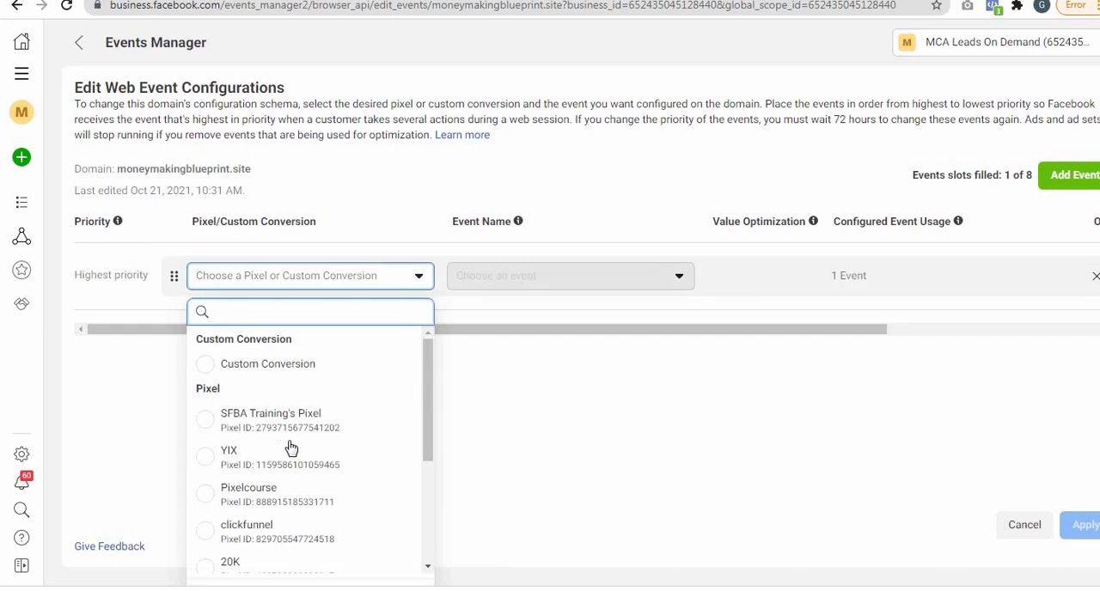
{"action": "left_click", "coordinate": [246, 524]}
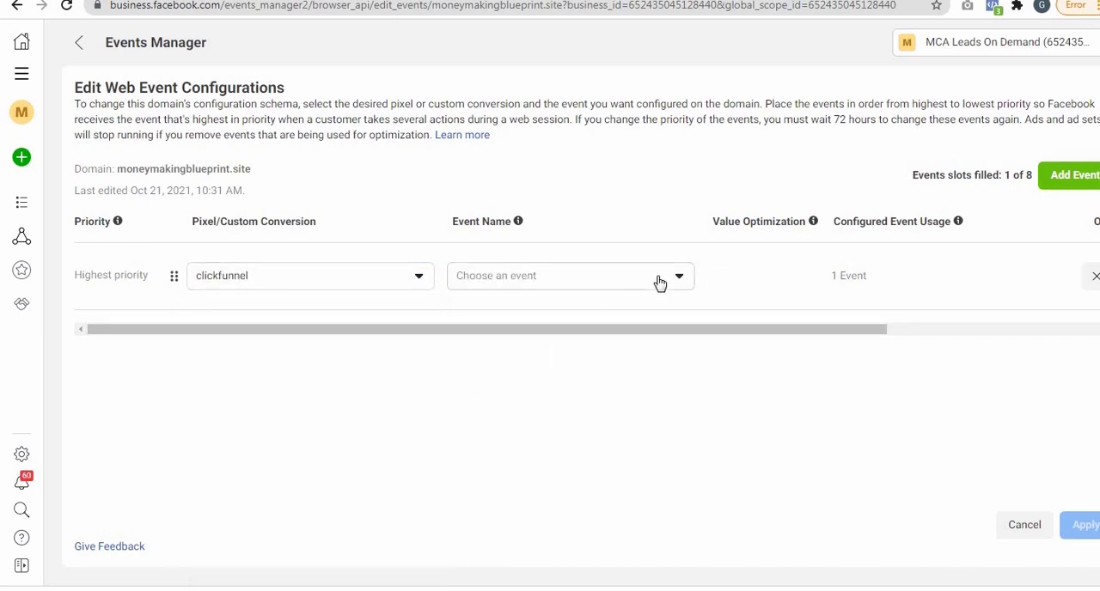
{"action": "left_click", "coordinate": [567, 274]}
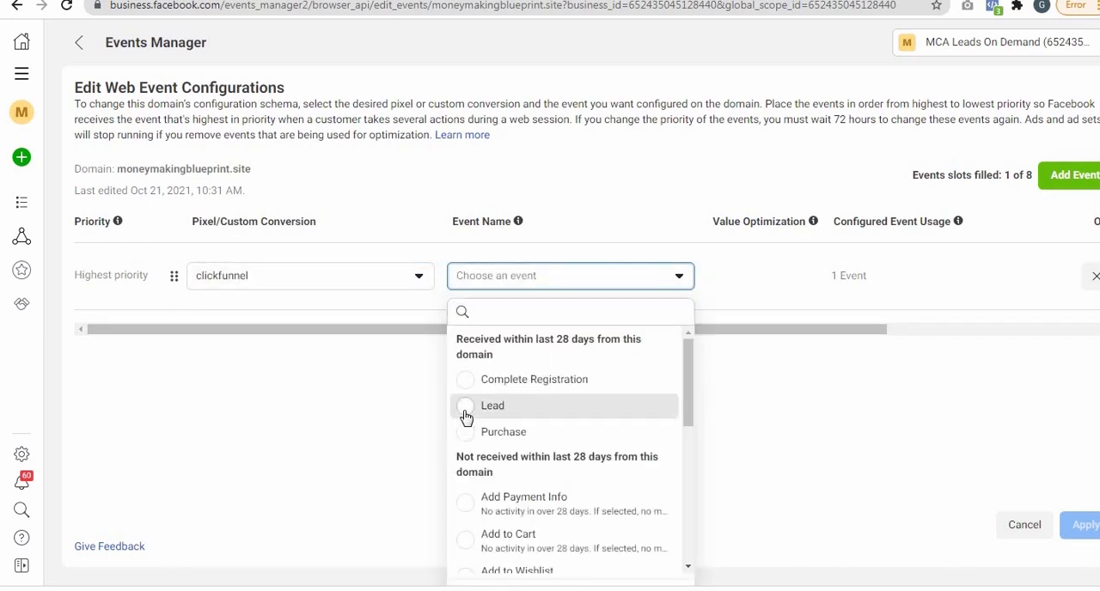
{"action": "left_click", "coordinate": [492, 405]}
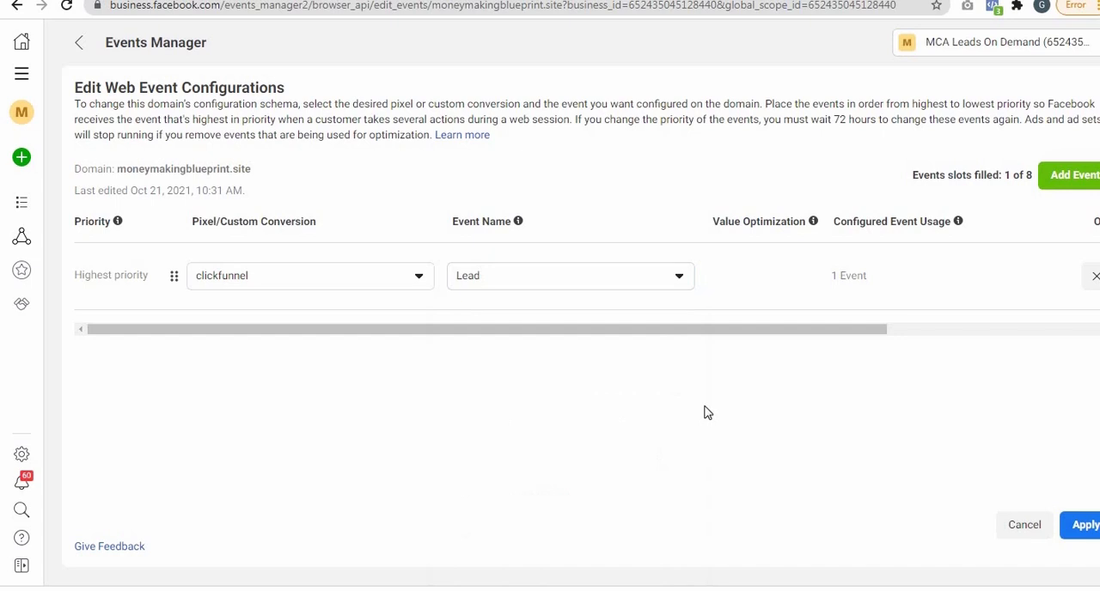
Step: Add a second slot with the clickfunnel Purchase event, then apply and confirm
{"action": "left_click", "coordinate": [1072, 175]}
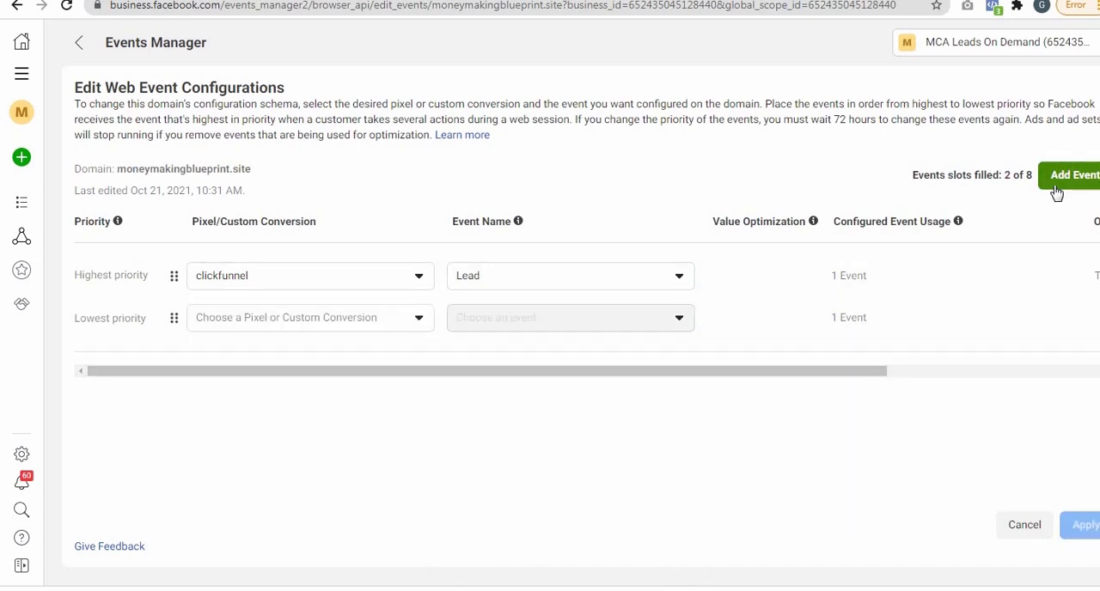
{"action": "left_click", "coordinate": [309, 317]}
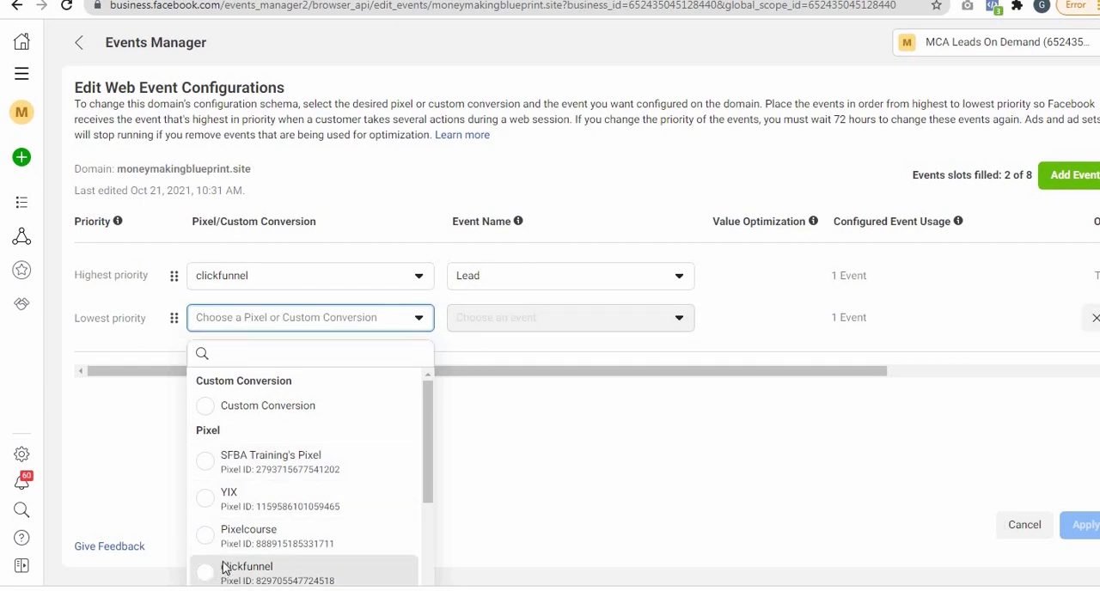
{"action": "left_click", "coordinate": [247, 567]}
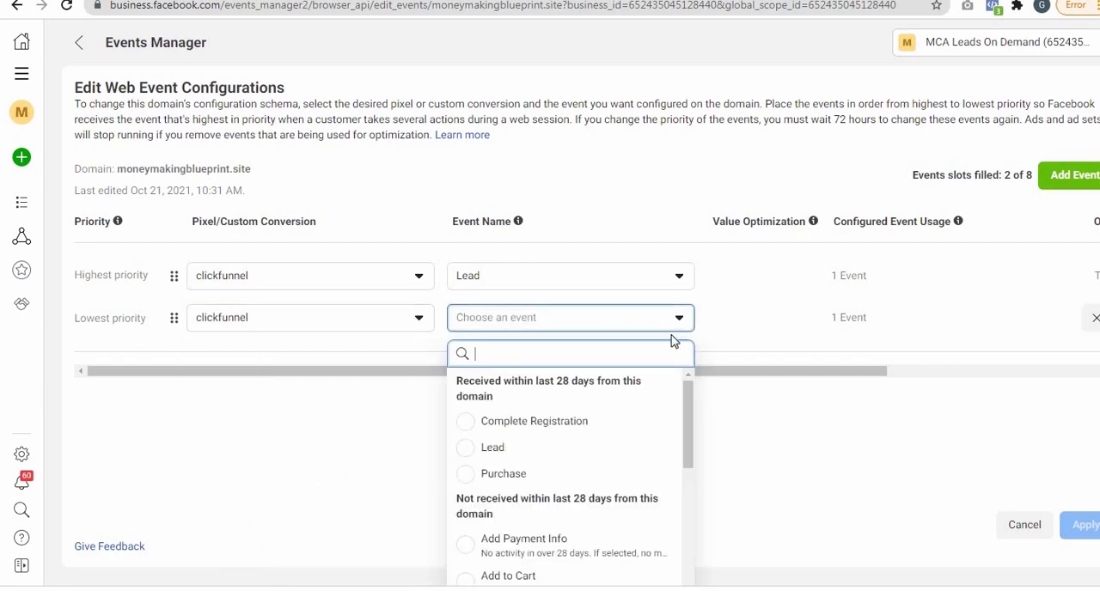
{"action": "left_click", "coordinate": [503, 474]}
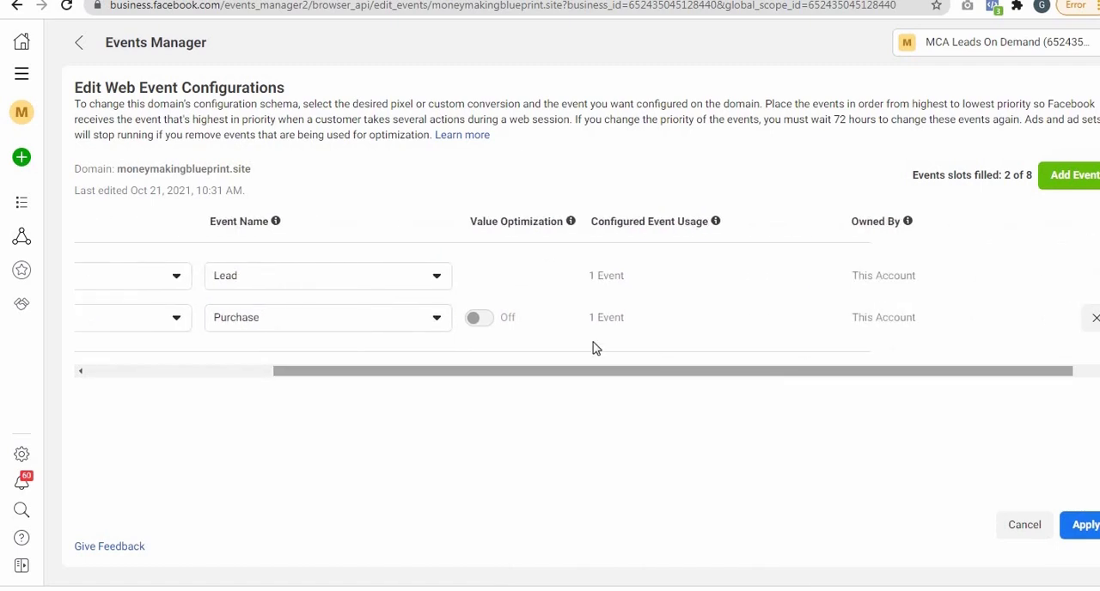
{"action": "mouse_move", "coordinate": [478, 318]}
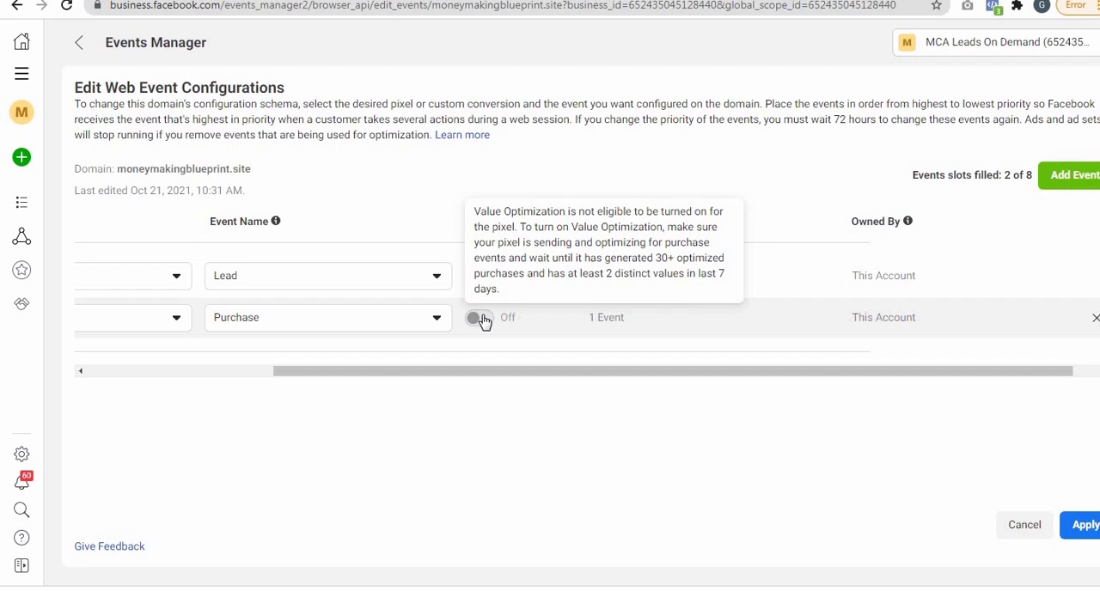
{"action": "mouse_move", "coordinate": [761, 373]}
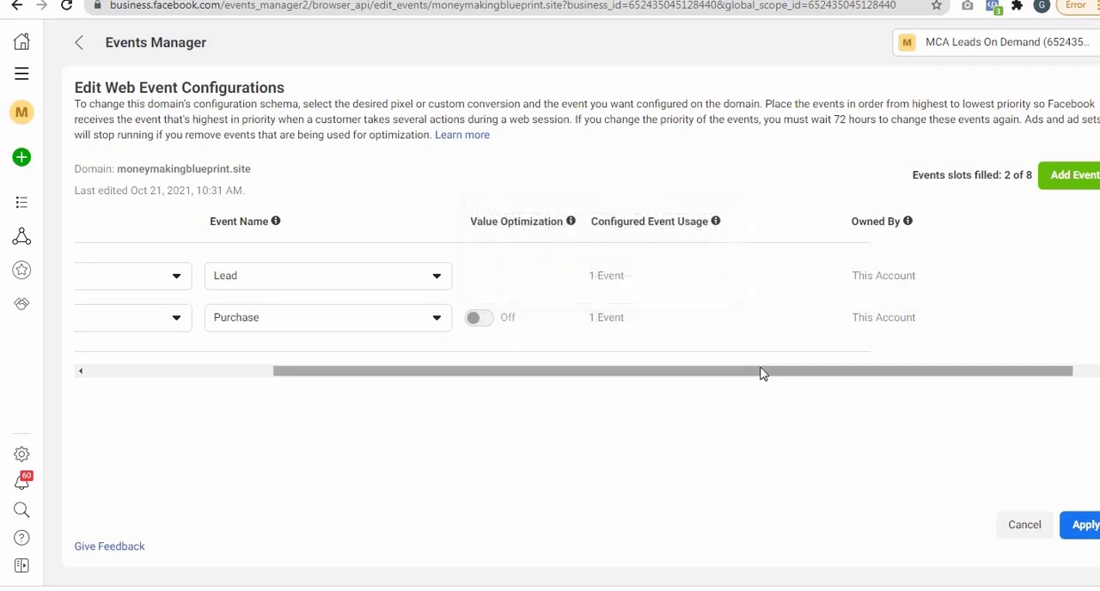
{"action": "left_click", "coordinate": [1085, 525]}
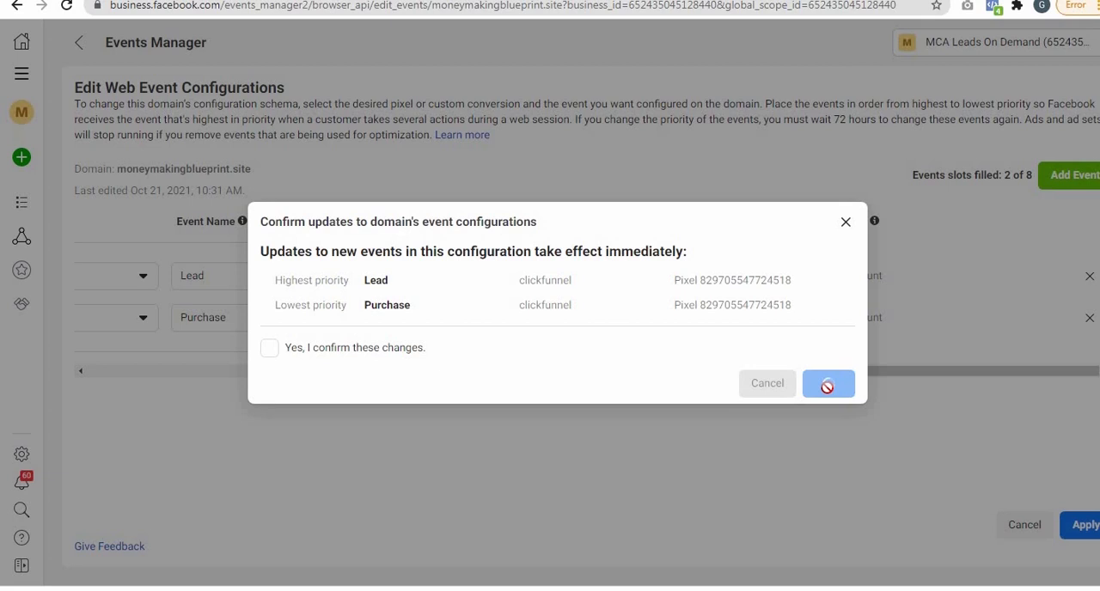
{"action": "left_click", "coordinate": [828, 383]}
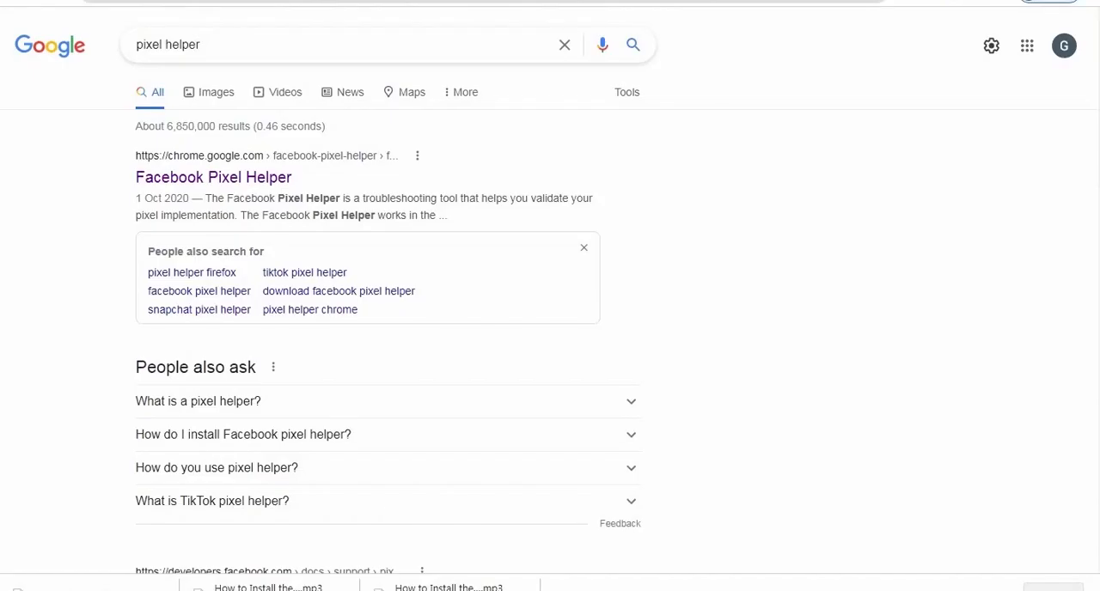
{"action": "mouse_move", "coordinate": [230, 191]}
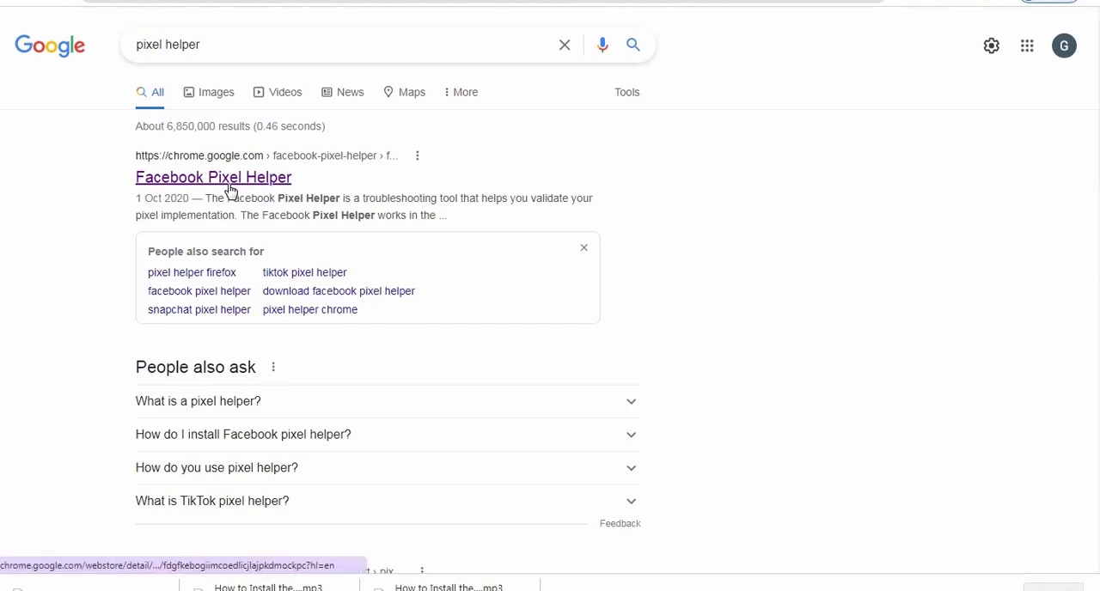
Step: Install the Facebook Pixel Helper extension from its Chrome Web Store page
{"action": "left_click", "coordinate": [213, 177]}
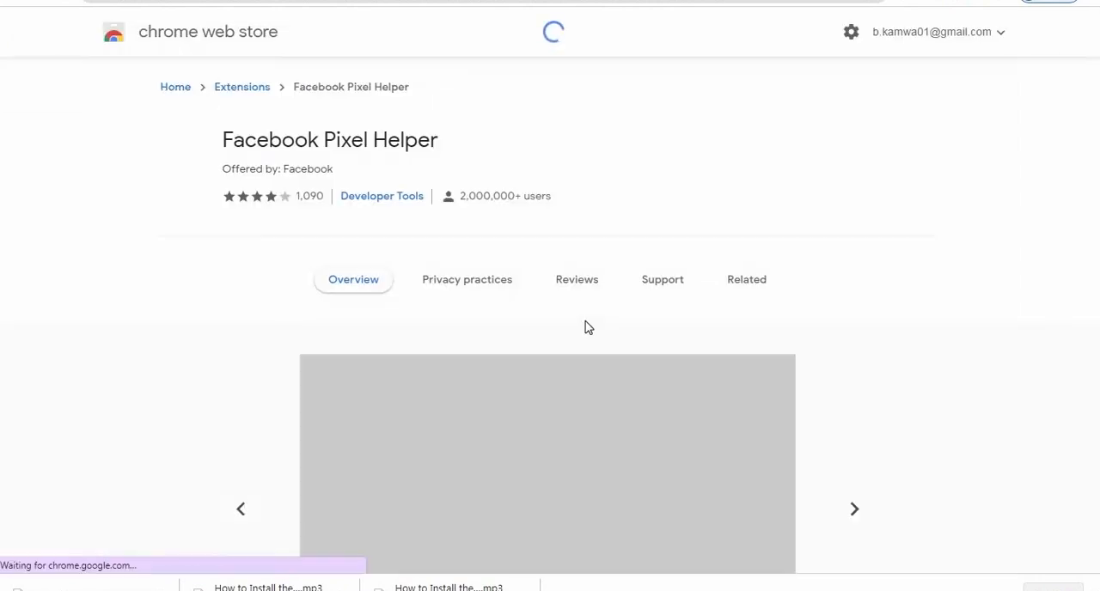
{"action": "left_click", "coordinate": [886, 140]}
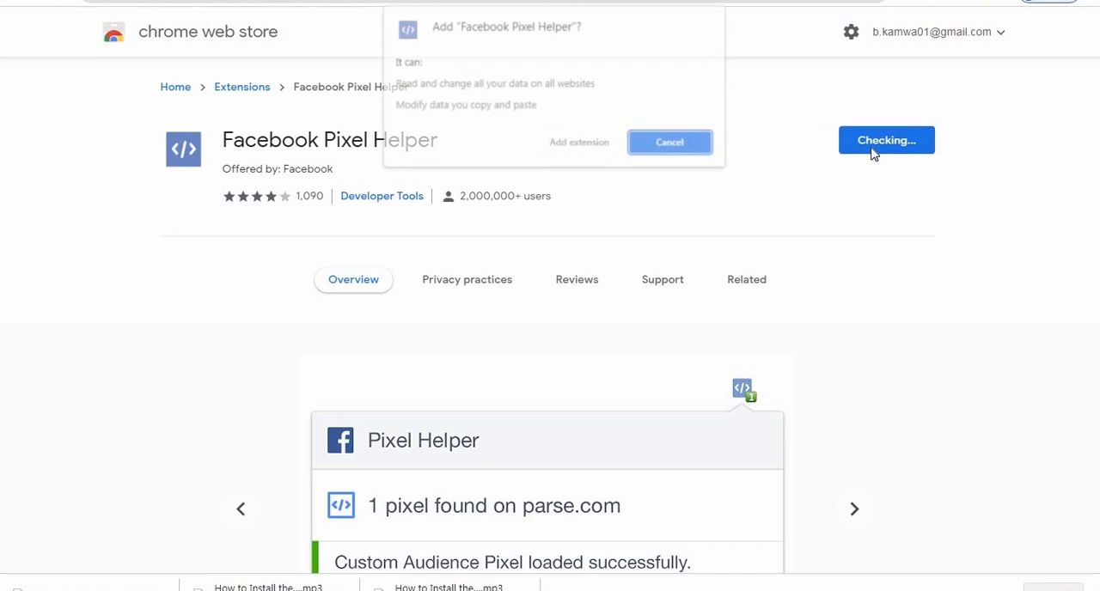
{"action": "left_click", "coordinate": [579, 142]}
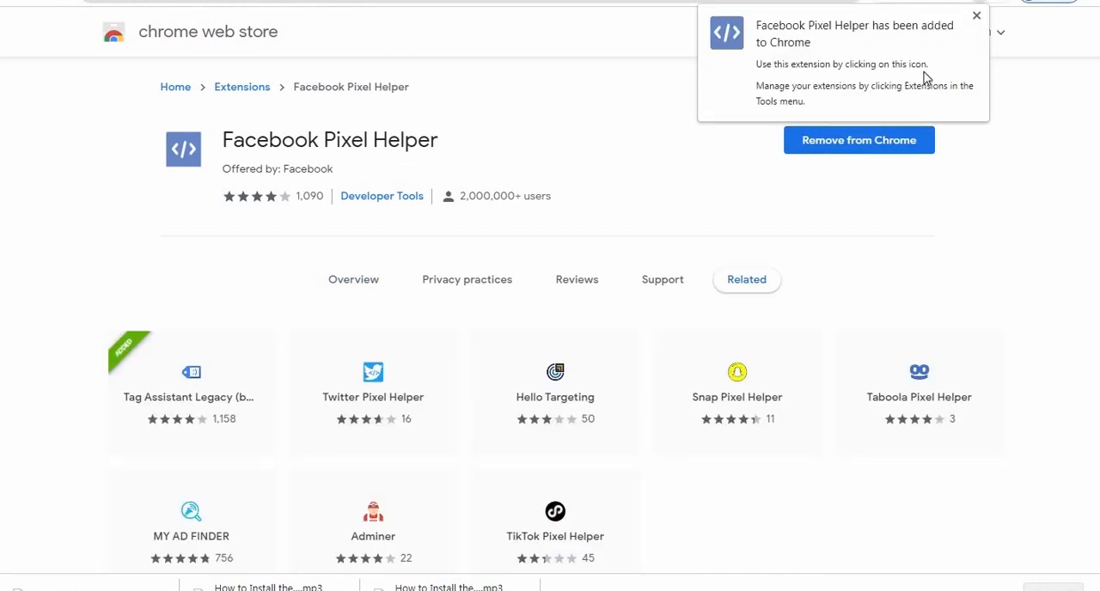
{"action": "mouse_move", "coordinate": [982, 7]}
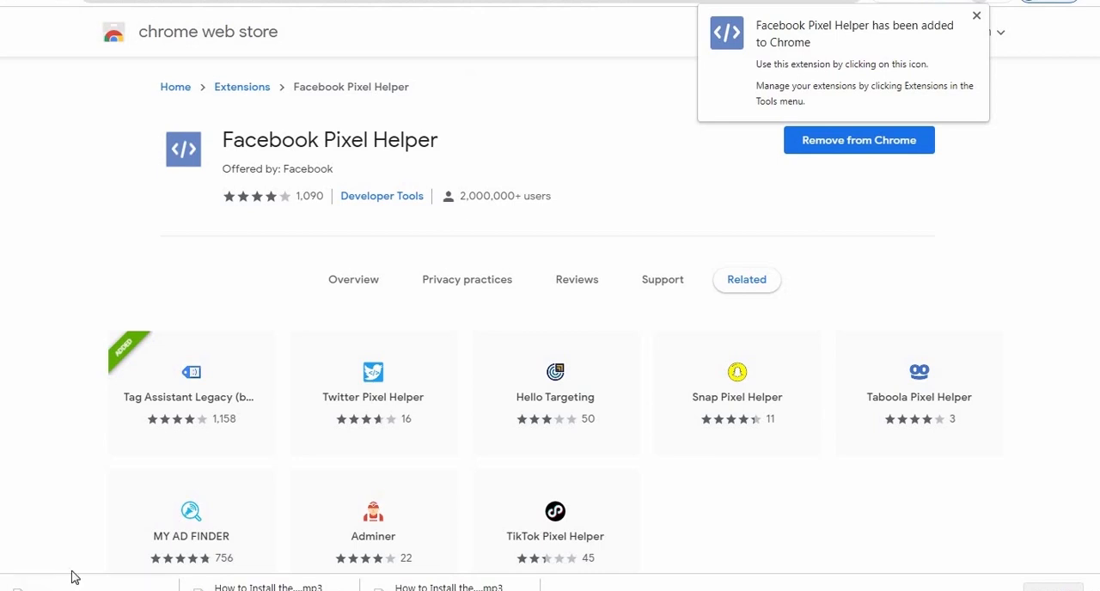
{"action": "mouse_move", "coordinate": [372, 265]}
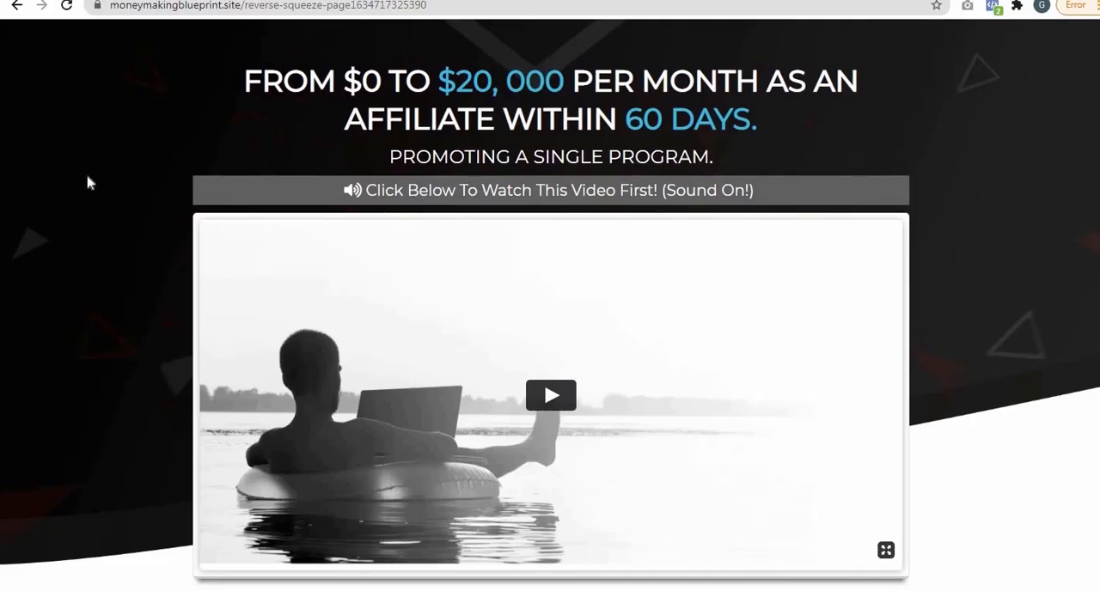
{"action": "mouse_move", "coordinate": [206, 80]}
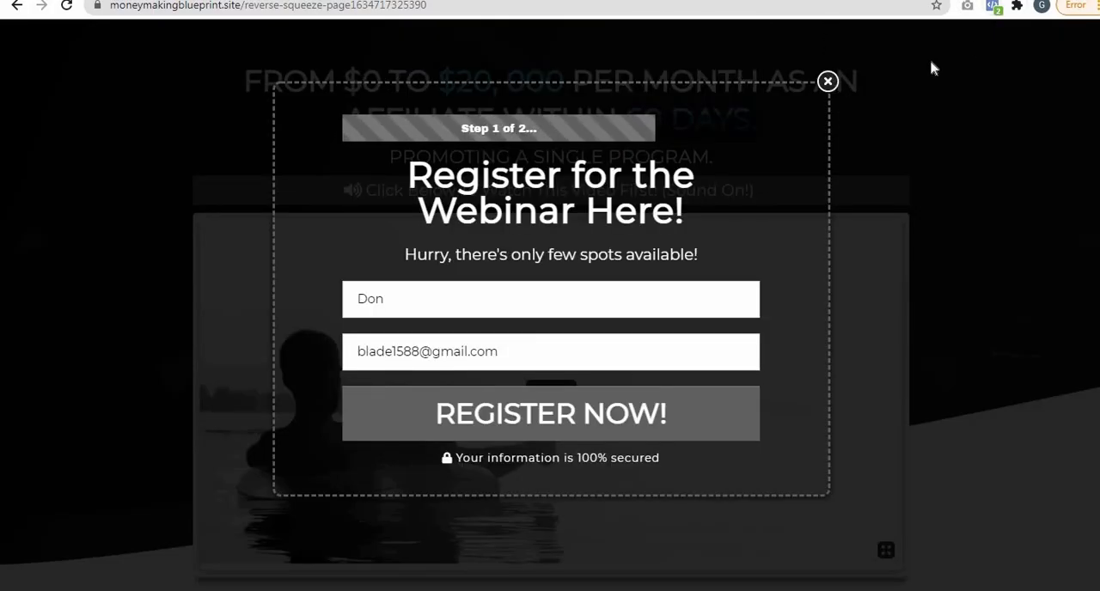
Step: Check Pixel Helper for the PageView event, then submit the webinar registration form
{"action": "left_click", "coordinate": [991, 6]}
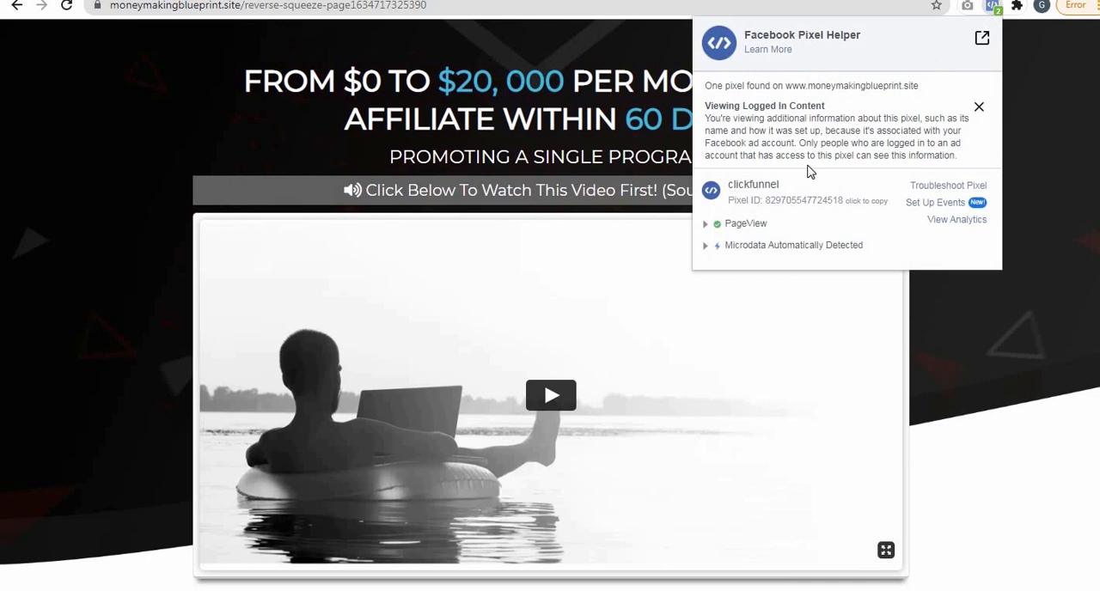
{"action": "mouse_move", "coordinate": [776, 232]}
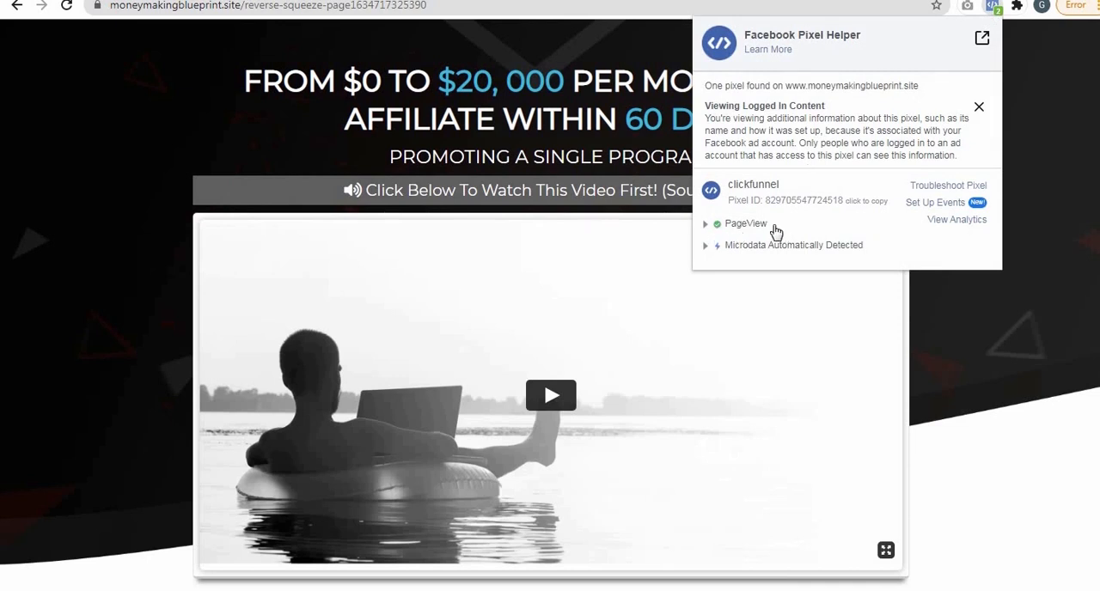
{"action": "mouse_move", "coordinate": [262, 105]}
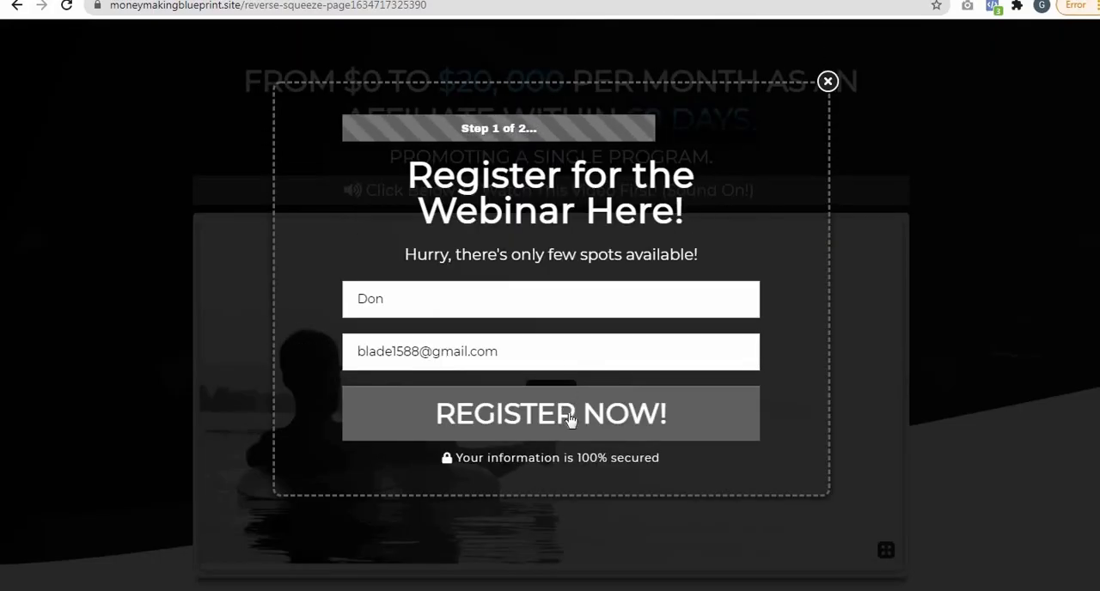
{"action": "left_click", "coordinate": [550, 413]}
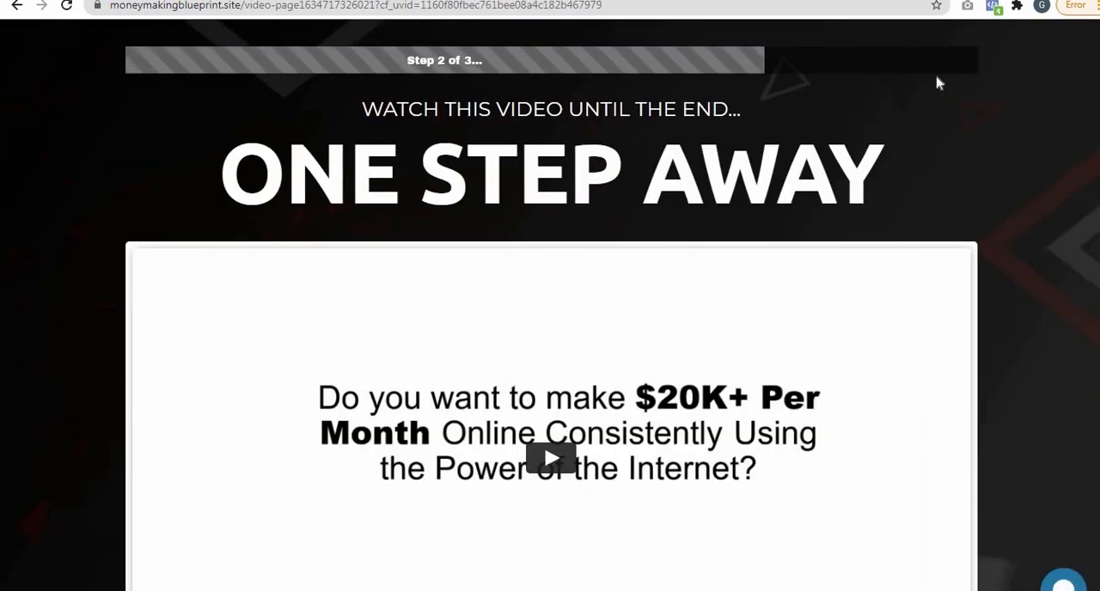
Step: Confirm Lead fires on the ONE STEP AWAY page and Purchase on the Thank You page
{"action": "left_click", "coordinate": [993, 7]}
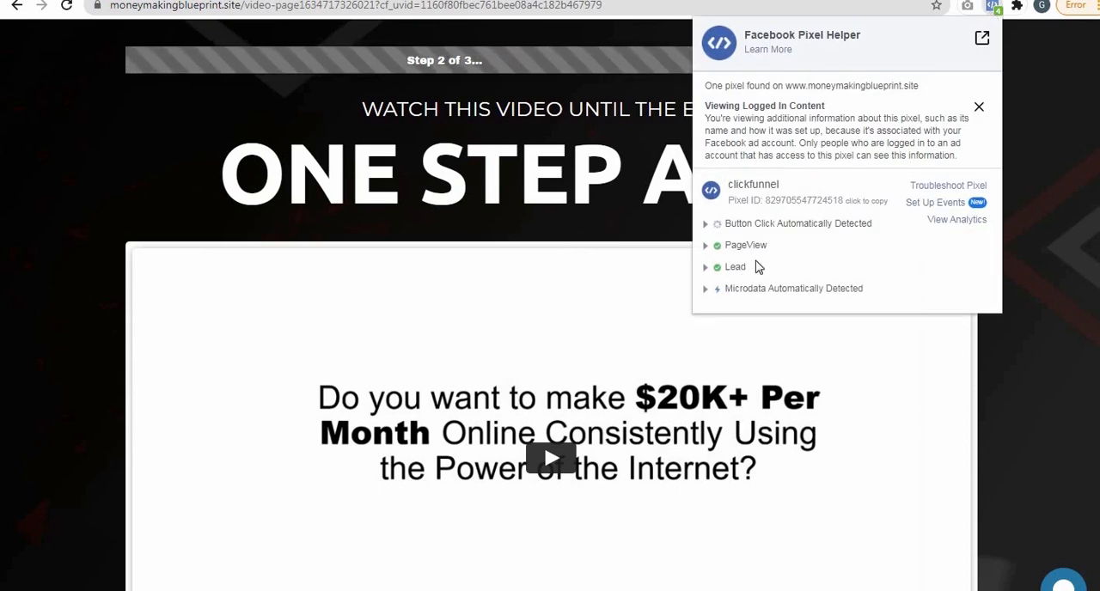
{"action": "left_click", "coordinate": [978, 107]}
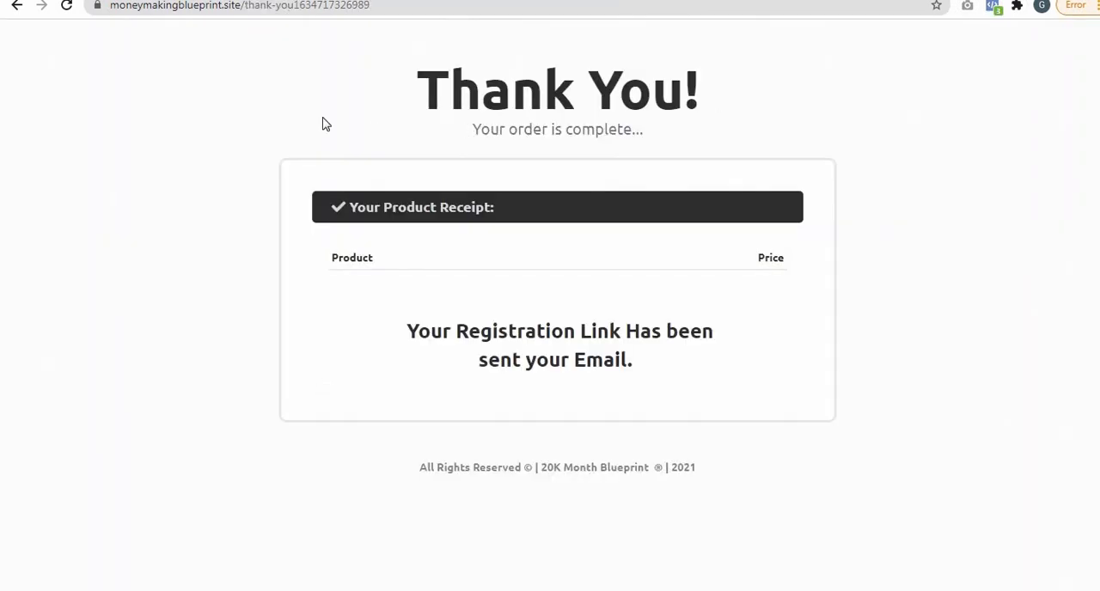
{"action": "mouse_move", "coordinate": [992, 15]}
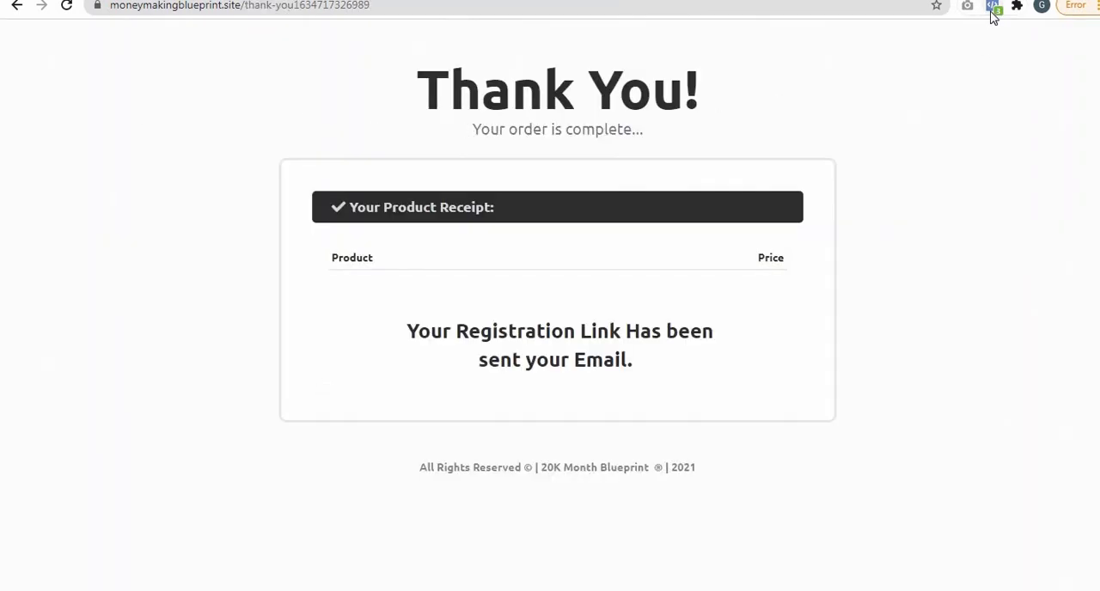
{"action": "left_click", "coordinate": [993, 6]}
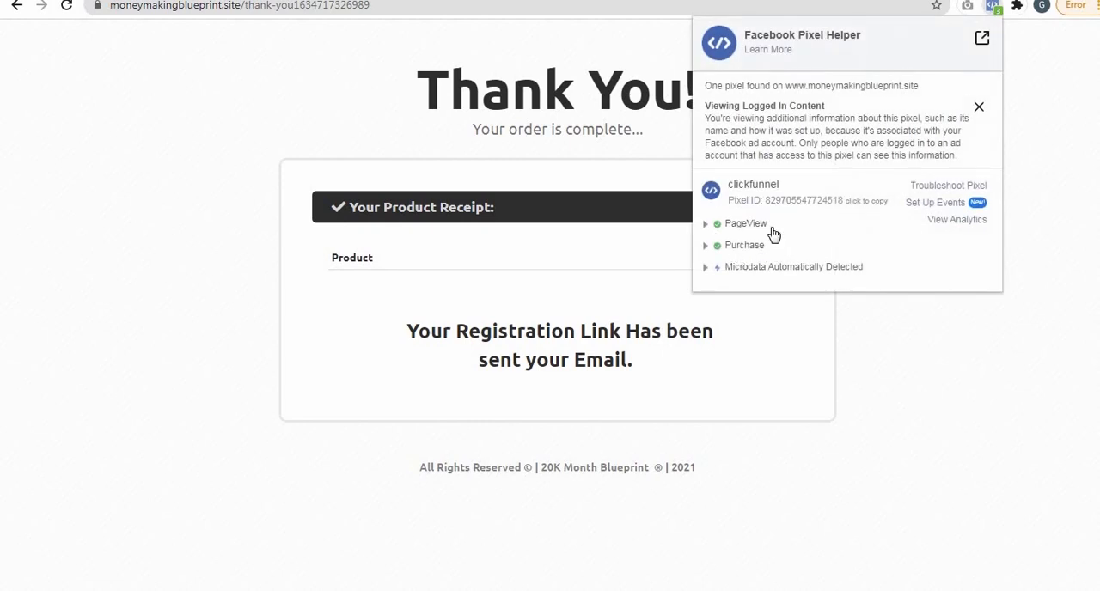
{"action": "mouse_move", "coordinate": [124, 315]}
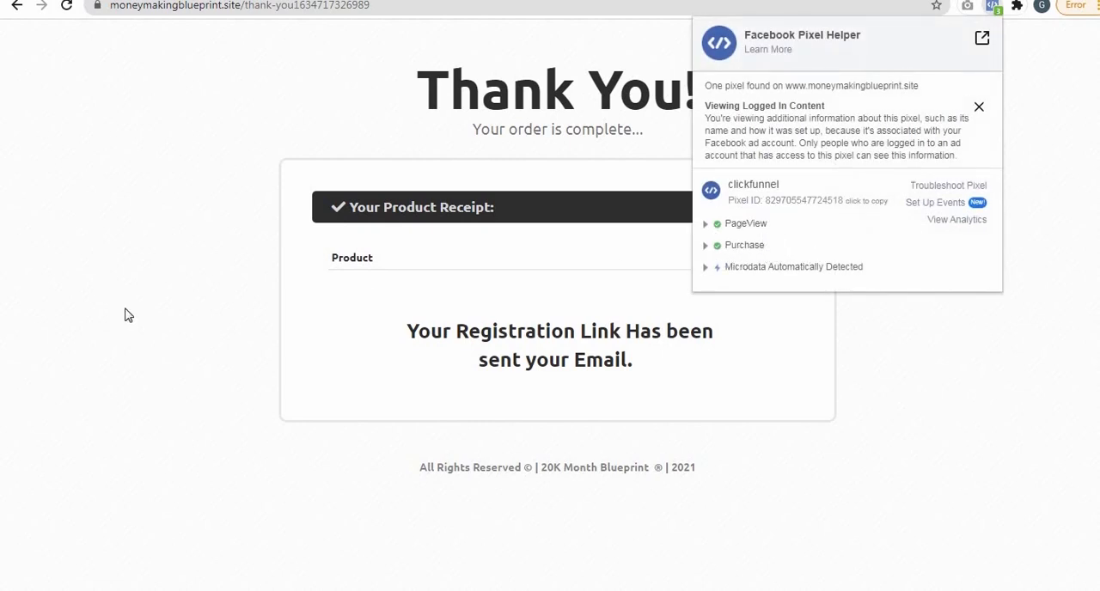
{"action": "mouse_move", "coordinate": [53, 291]}
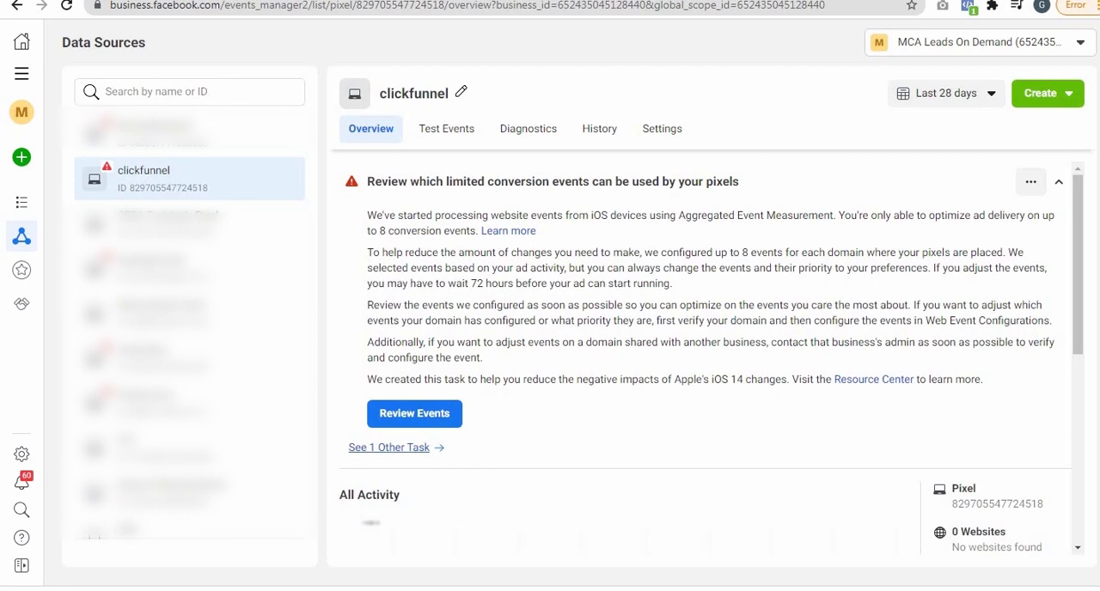
Step: Assign a person to the clickfunnel pixel with Manage Pixel full control
{"action": "left_click", "coordinate": [662, 128]}
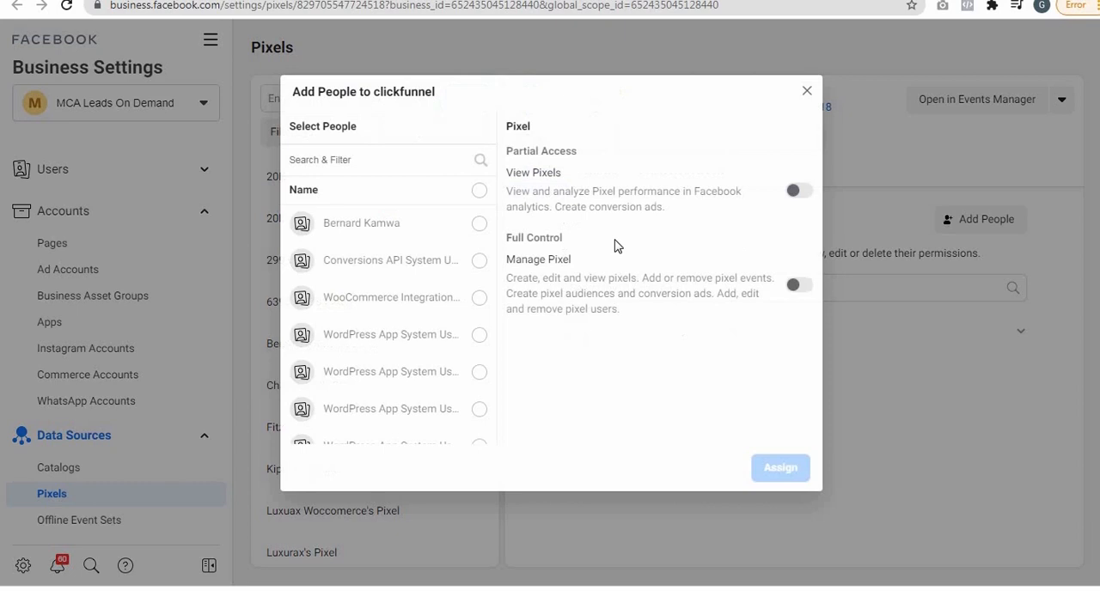
{"action": "left_click", "coordinate": [478, 223]}
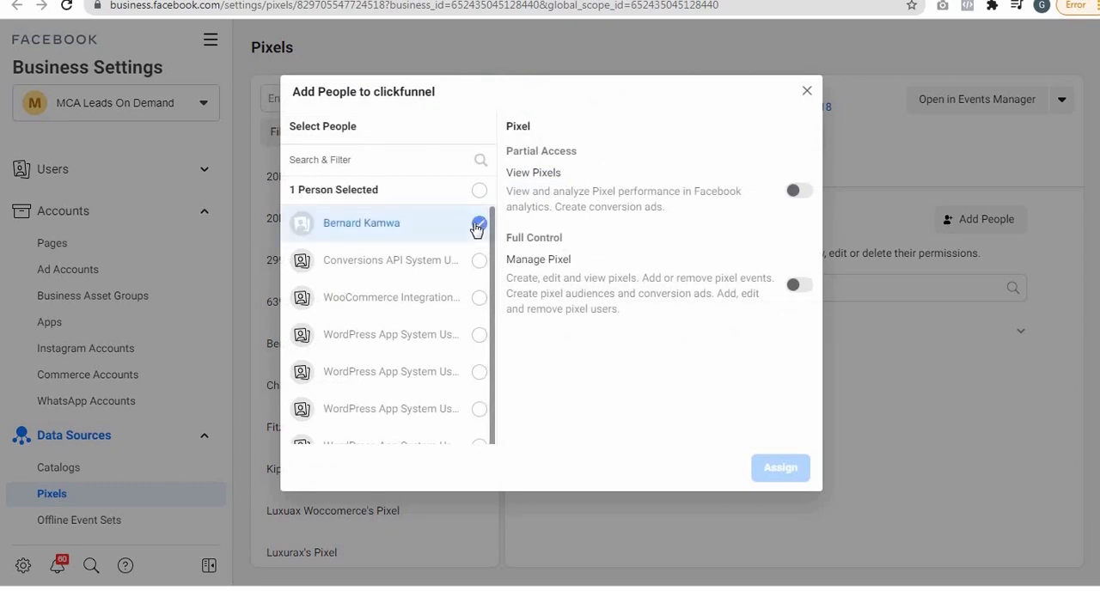
{"action": "left_click", "coordinate": [797, 285]}
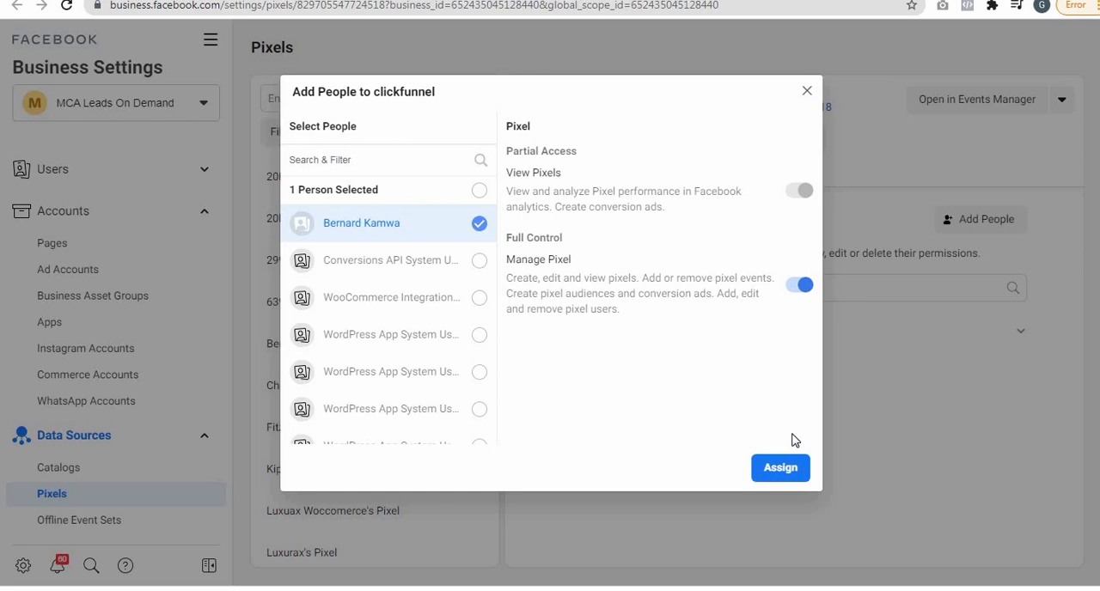
{"action": "left_click", "coordinate": [779, 468]}
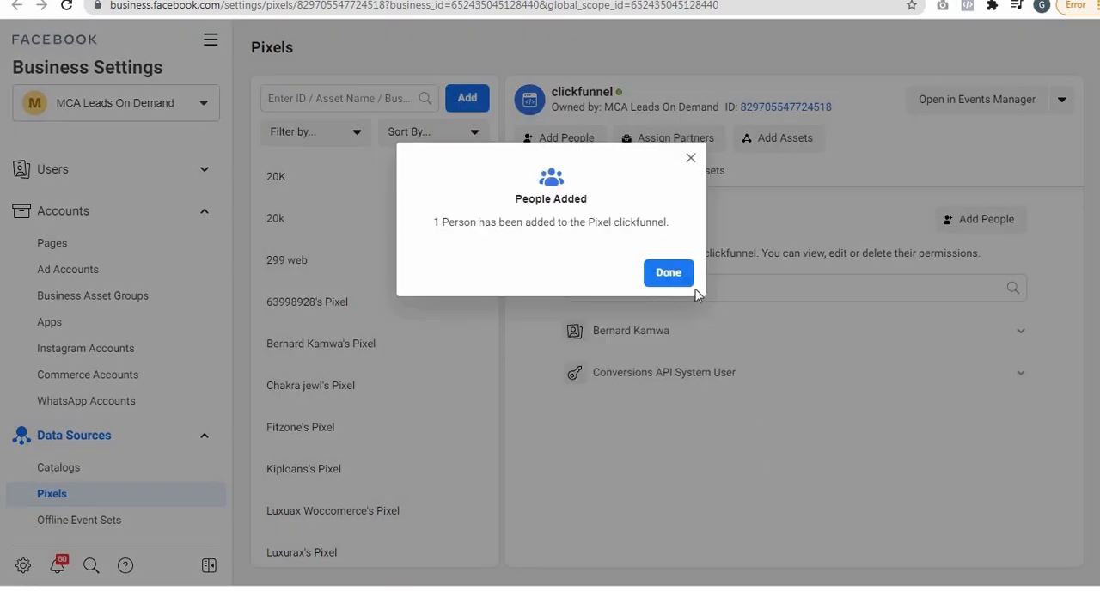
{"action": "left_click", "coordinate": [668, 272]}
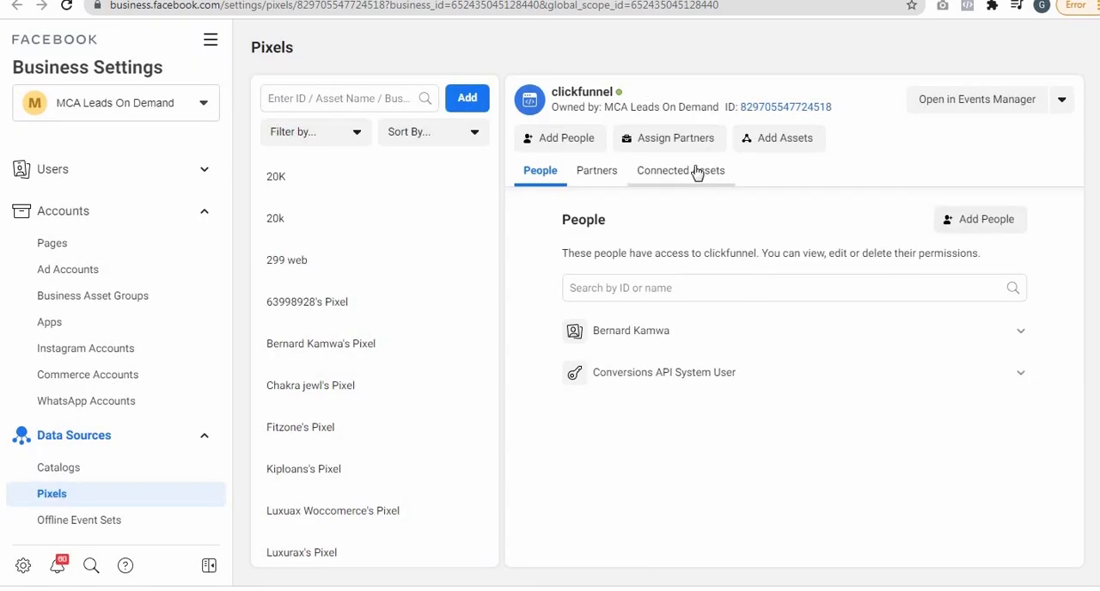
Step: Add both ad accounts as connected assets of the clickfunnel pixel
{"action": "left_click", "coordinate": [680, 171]}
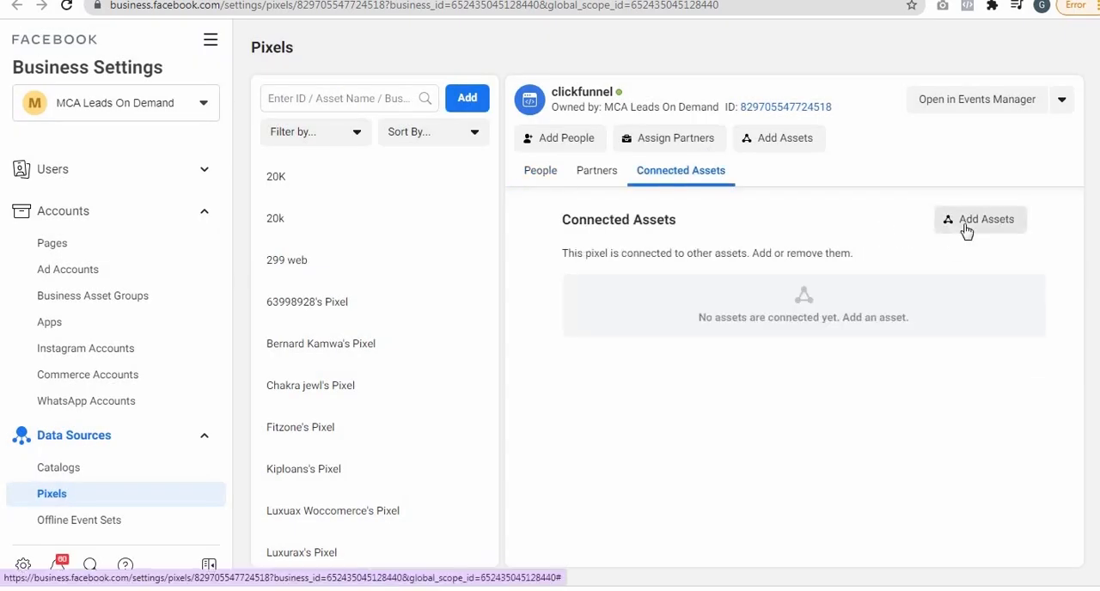
{"action": "left_click", "coordinate": [980, 219]}
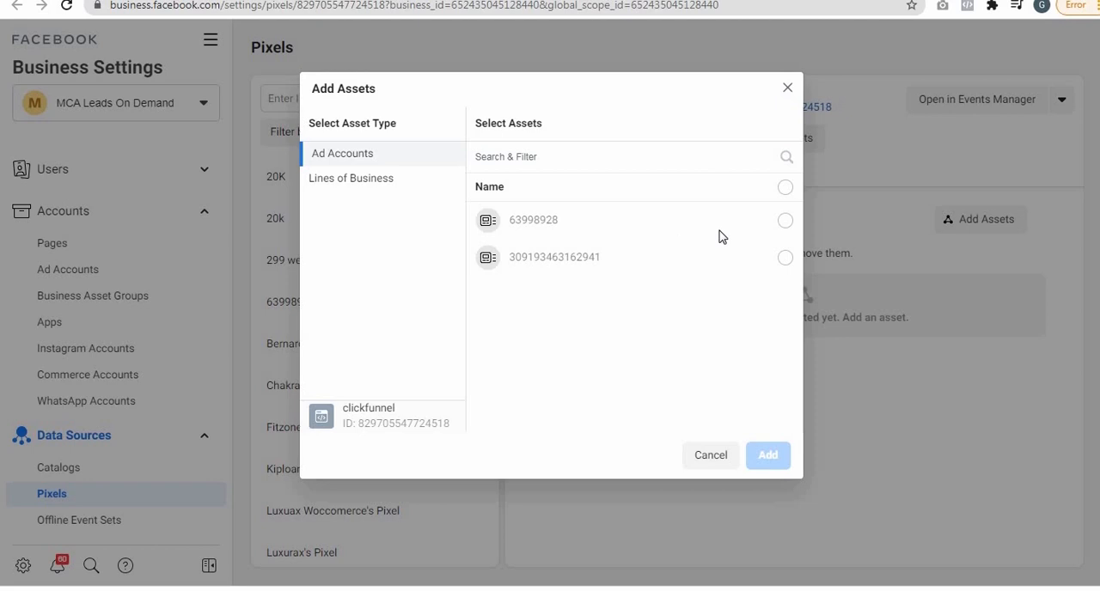
{"action": "left_click", "coordinate": [784, 186]}
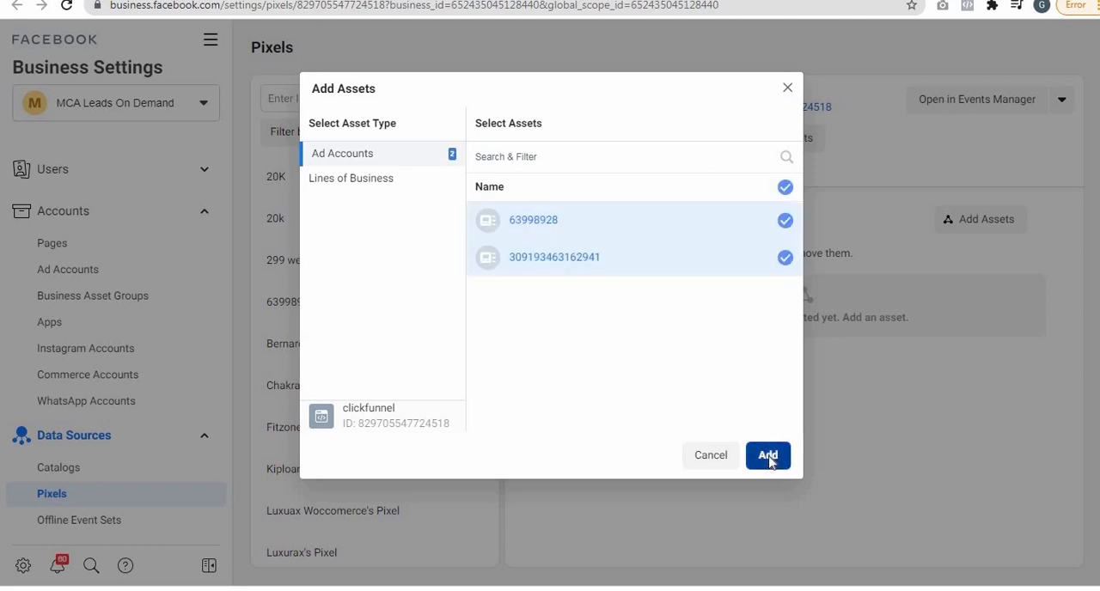
{"action": "left_click", "coordinate": [768, 456]}
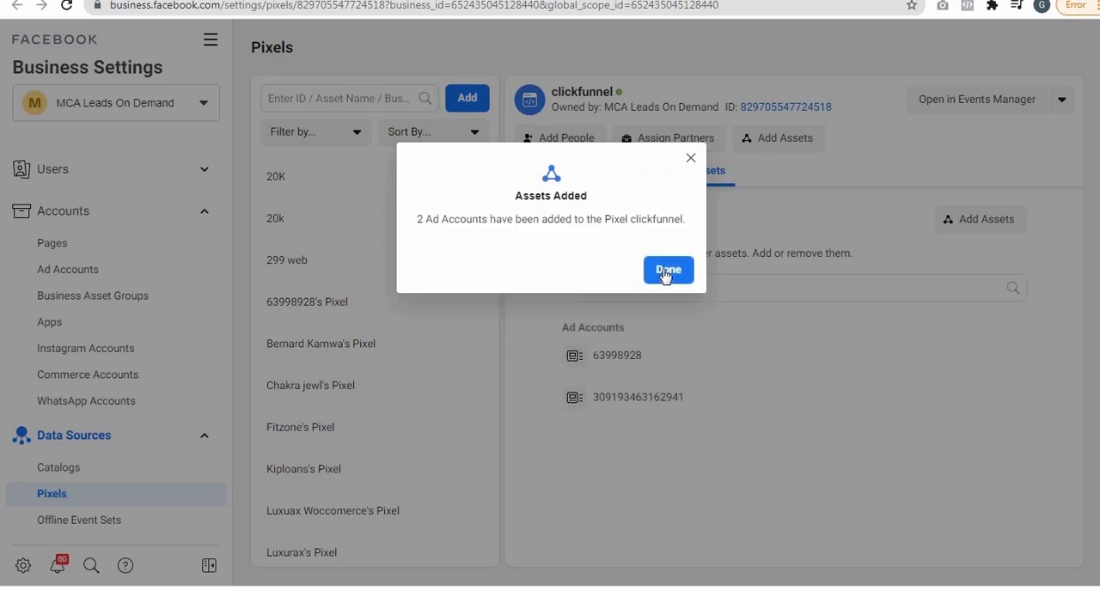
{"action": "left_click", "coordinate": [668, 270]}
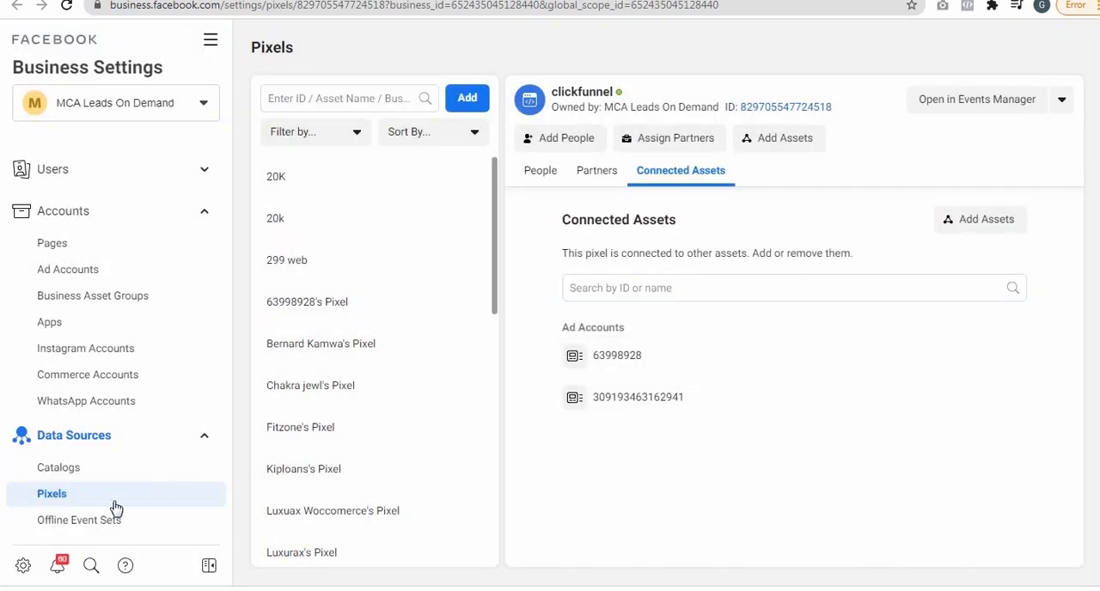